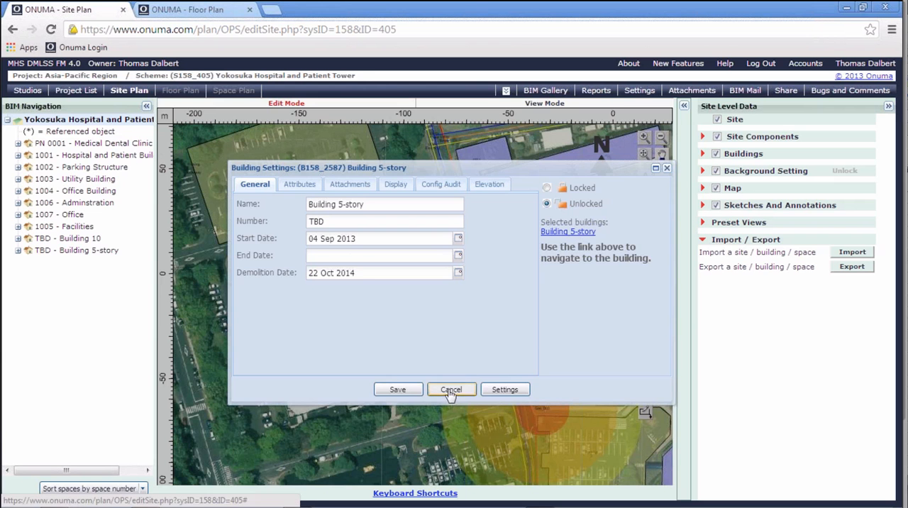
Cancel the open Building Settings and expand Building 5-story to list Floors 1–5
left_click(451, 390)
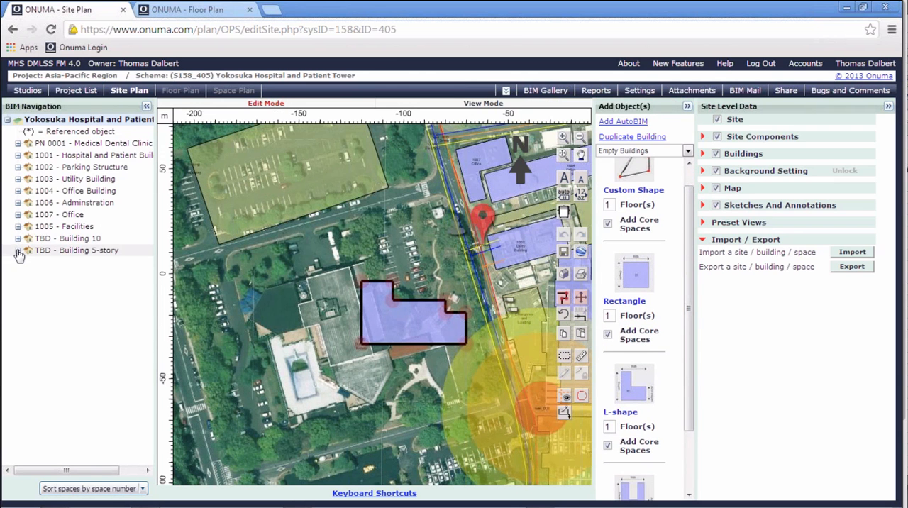
left_click(18, 250)
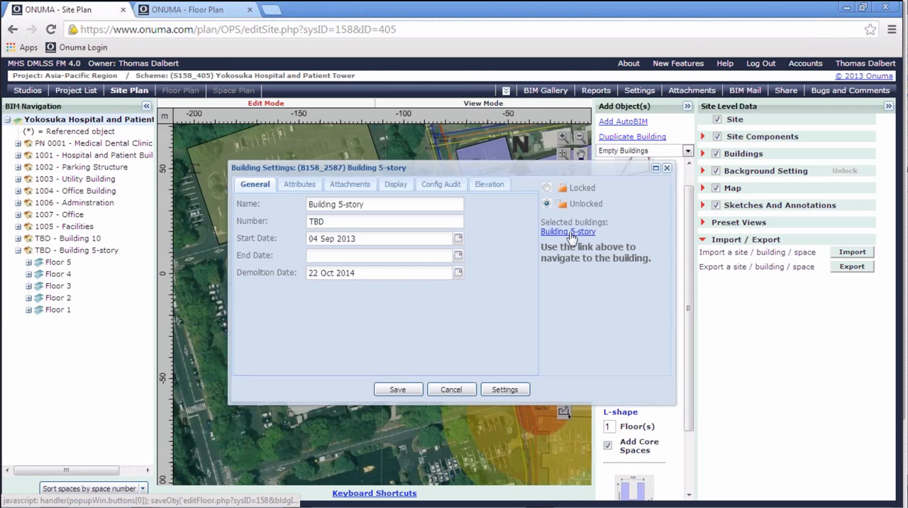
Open Building 5-story's plan, add three 28 m² rooms below the core, then show Floor 2
left_click(398, 390)
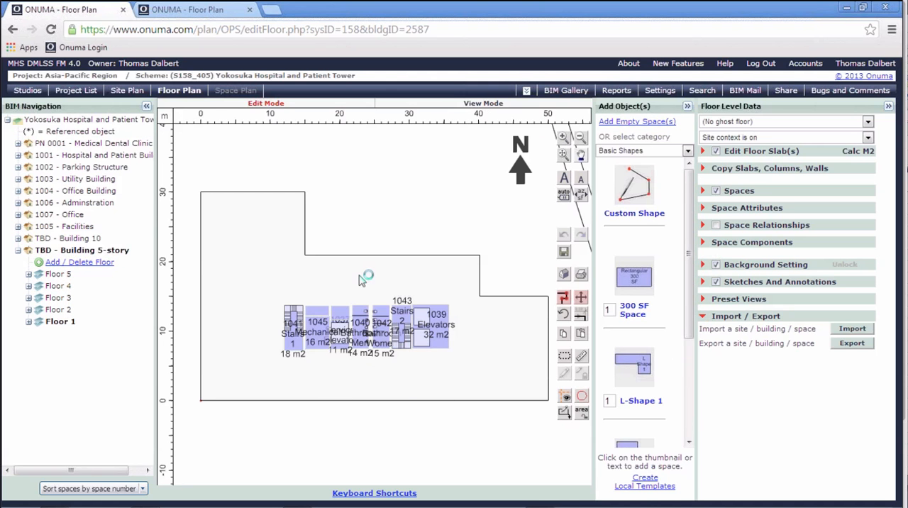
mouse_move(487, 318)
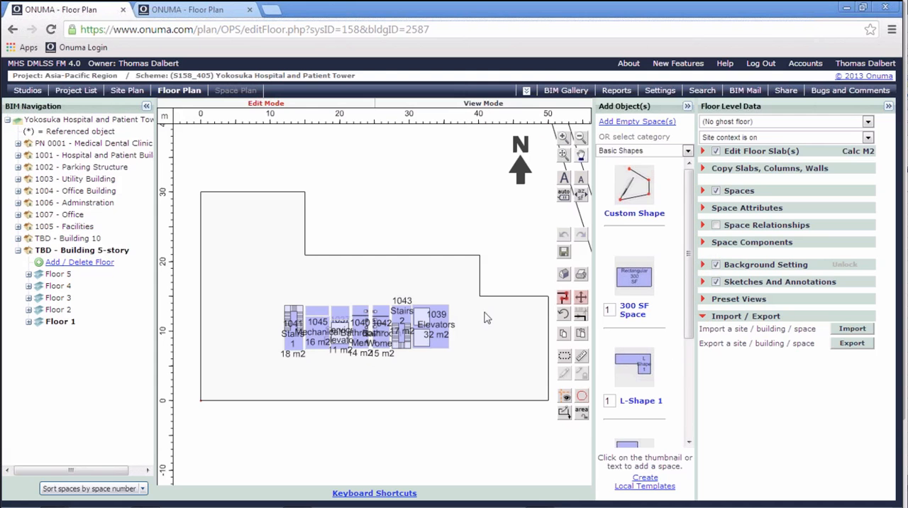
mouse_move(603, 339)
type("3")
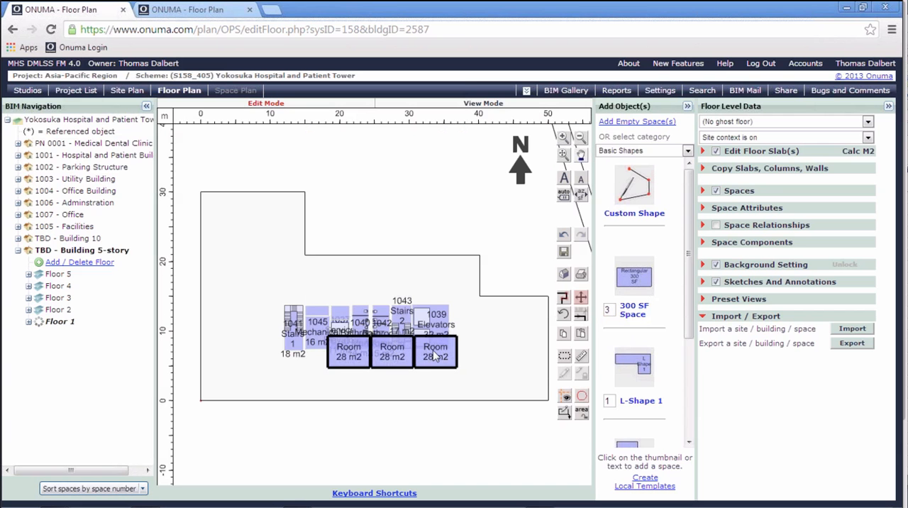
left_click(28, 322)
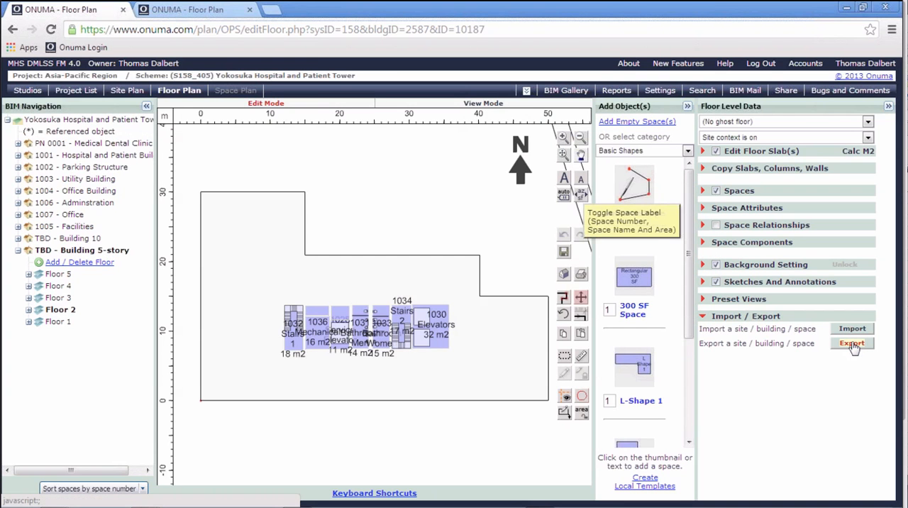
Export Building 5-story as Revit 2012/2013 BIMXML with components at the building origin
left_click(852, 344)
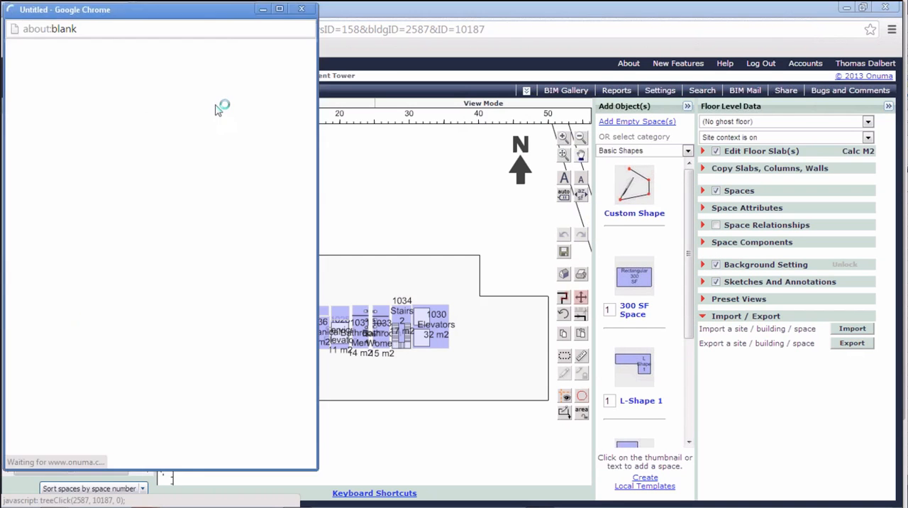
left_click(852, 344)
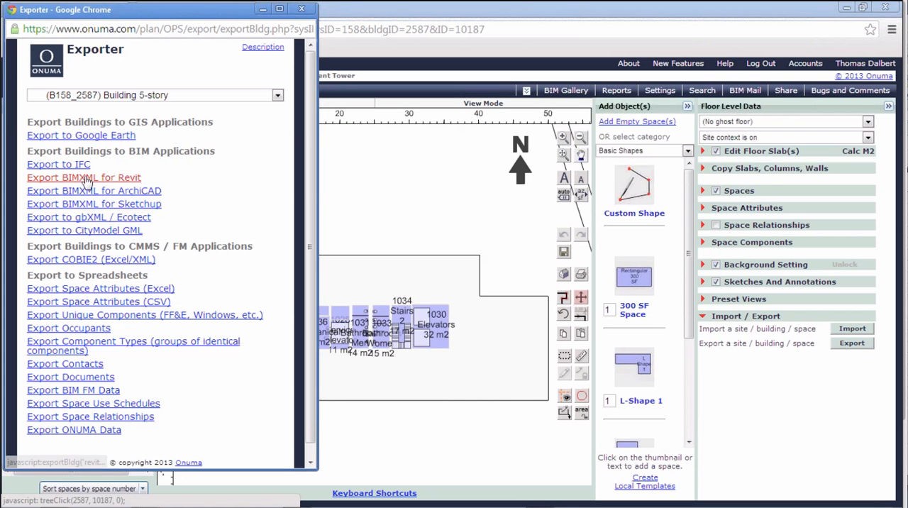
left_click(83, 177)
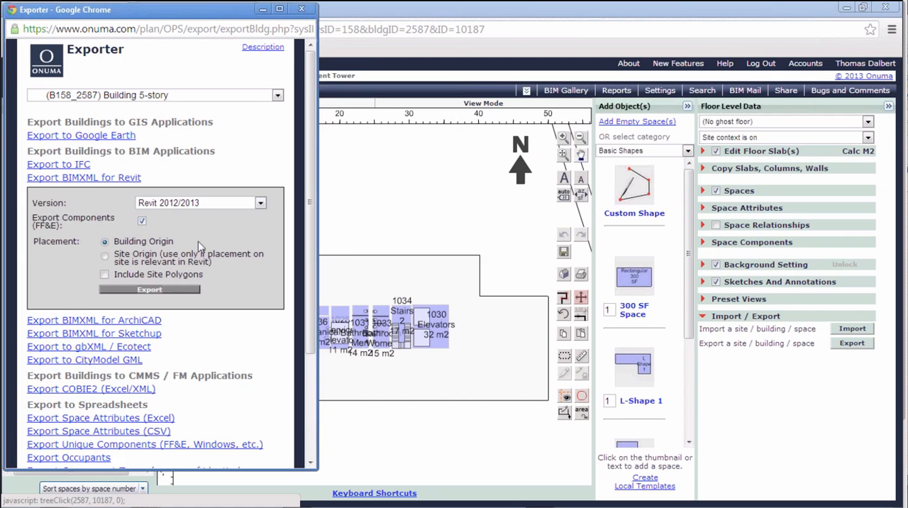
left_click(149, 289)
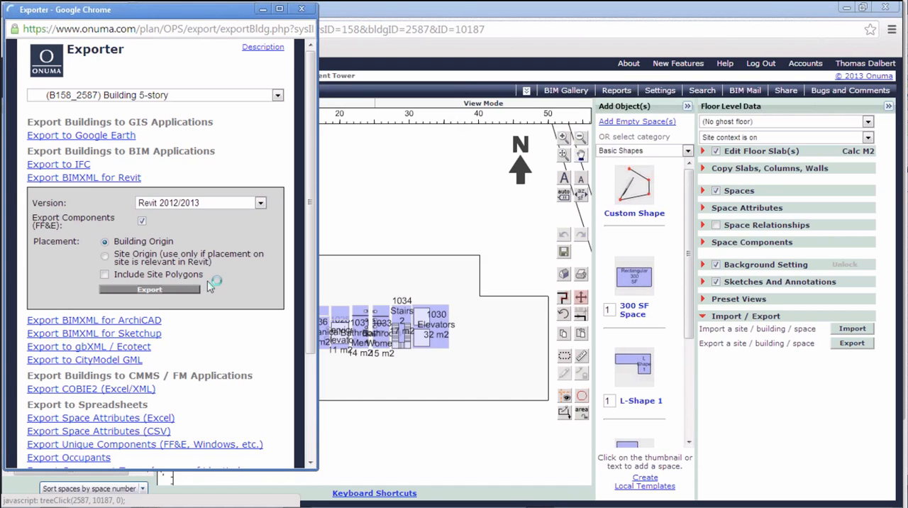
left_click(149, 289)
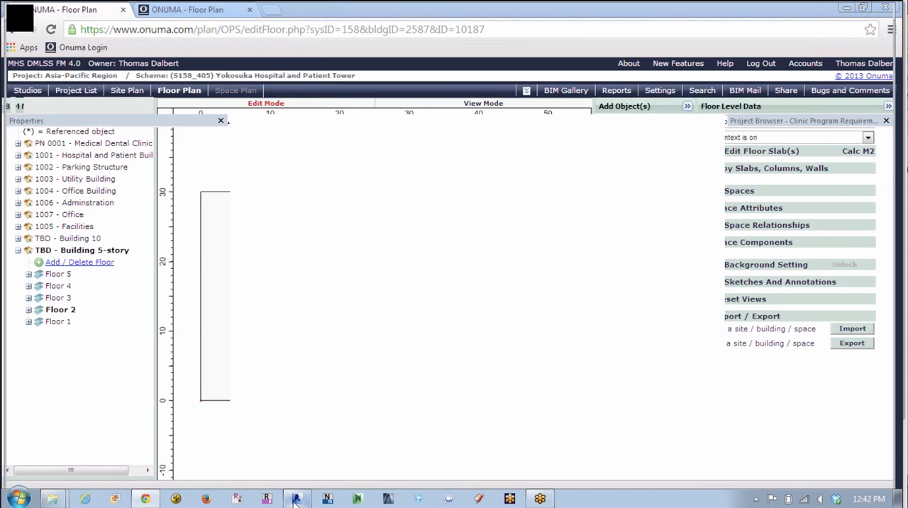
Start a new Revit project from the Architectural Template
left_click(297, 499)
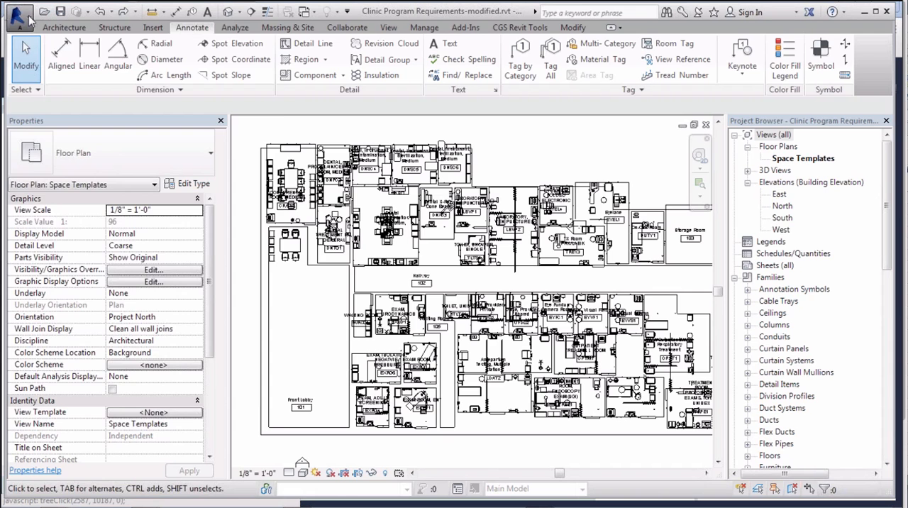
left_click(18, 13)
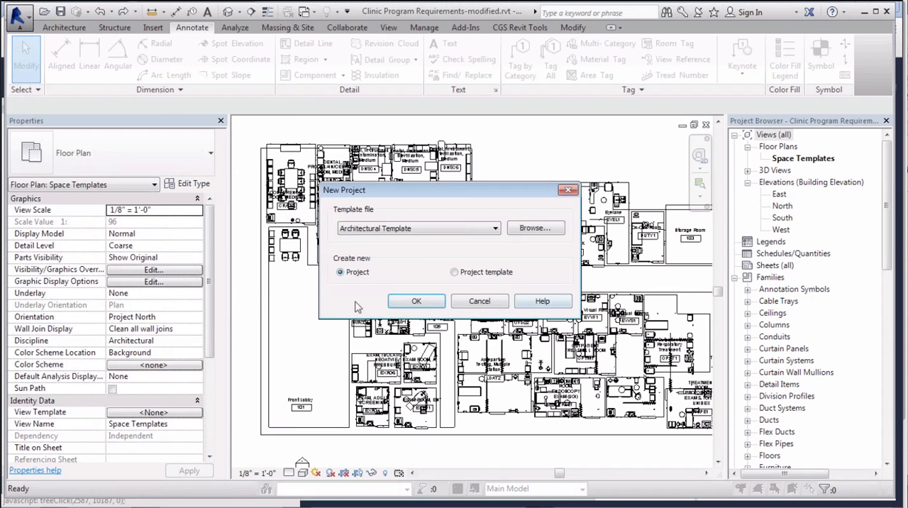
left_click(416, 301)
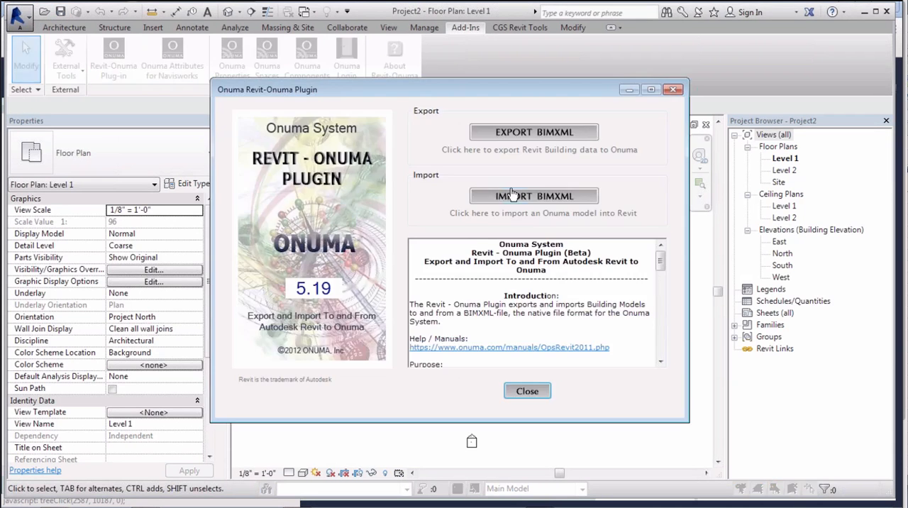
Import Building 5-story (1).xml through the Revit-Onuma plug-in
left_click(533, 195)
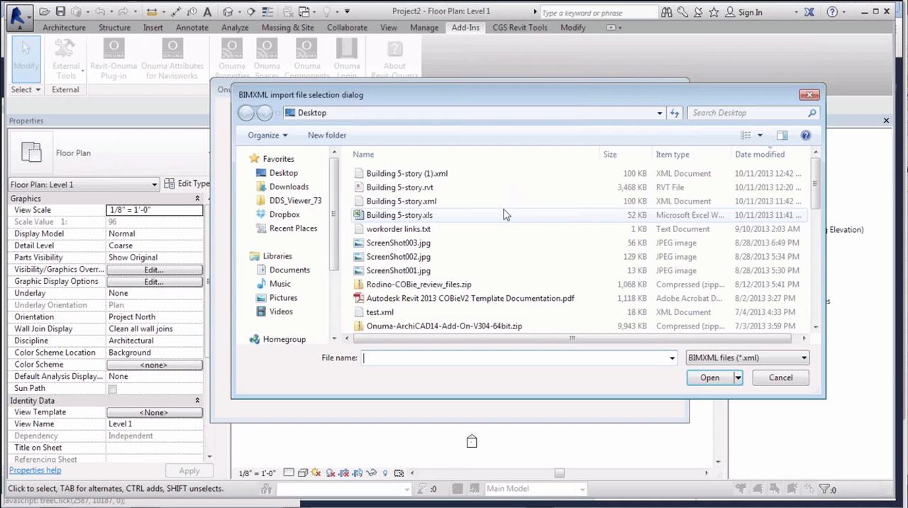
mouse_move(414, 179)
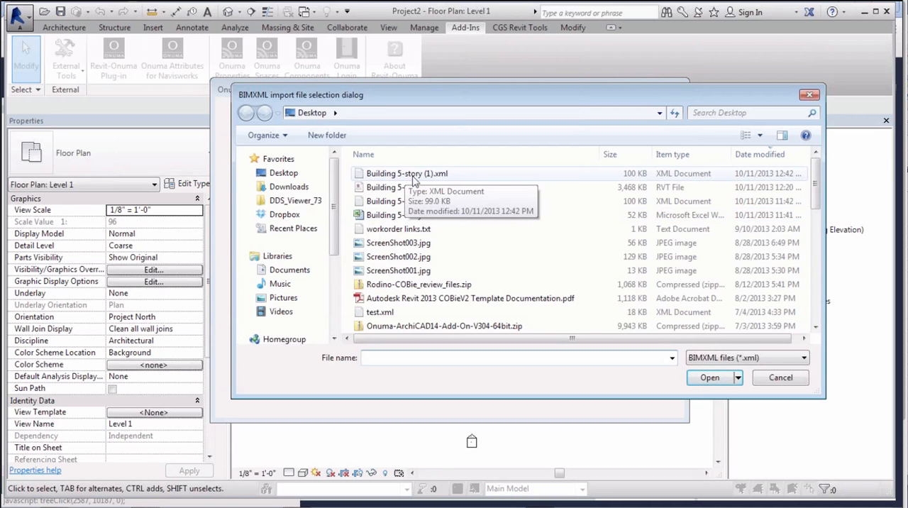
mouse_move(415, 170)
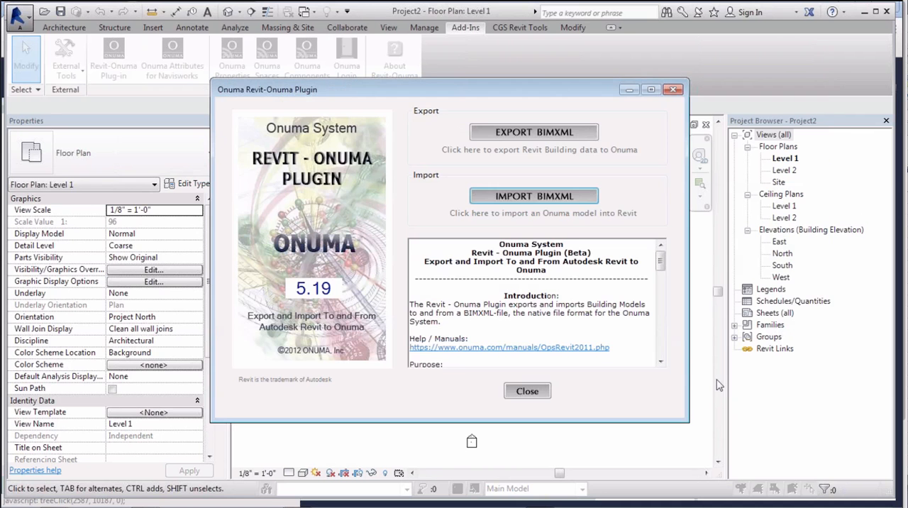
left_click(533, 196)
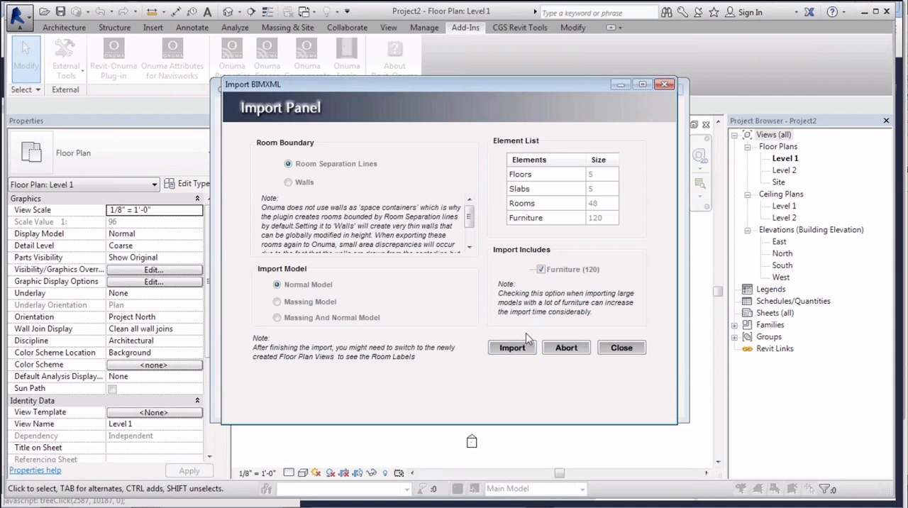
left_click(512, 348)
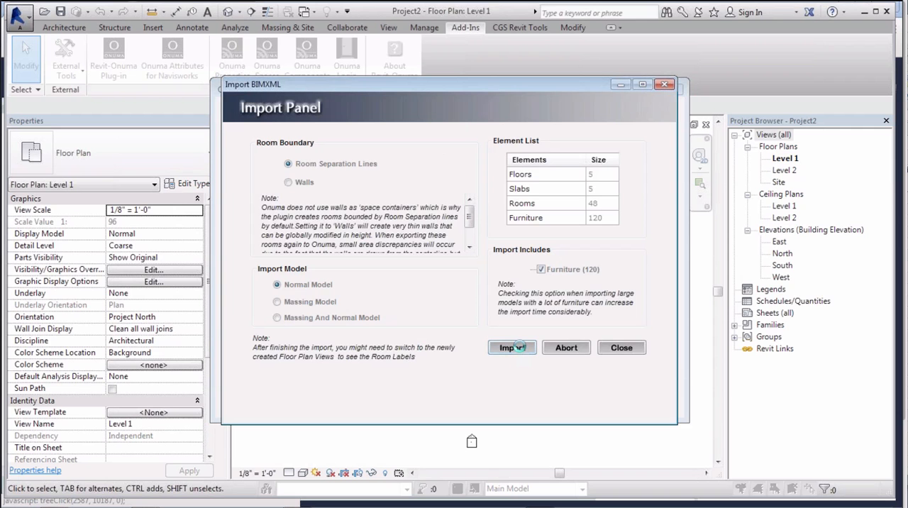
left_click(512, 347)
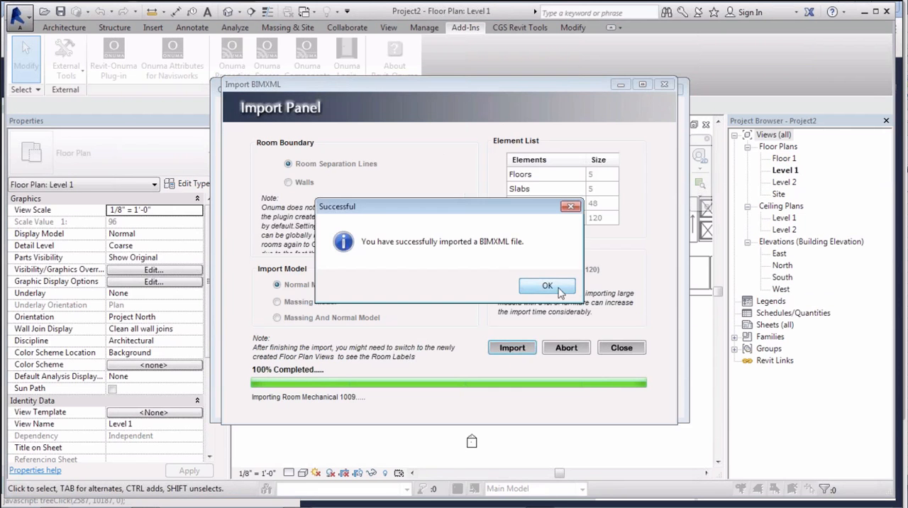
Open the Floor 1 plan and select the service elevator and upper elevator car
left_click(548, 285)
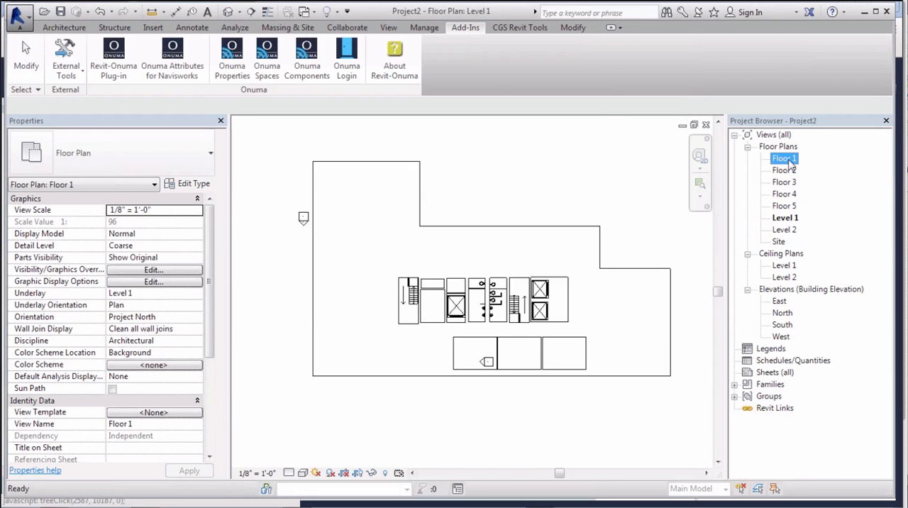
double_click(784, 157)
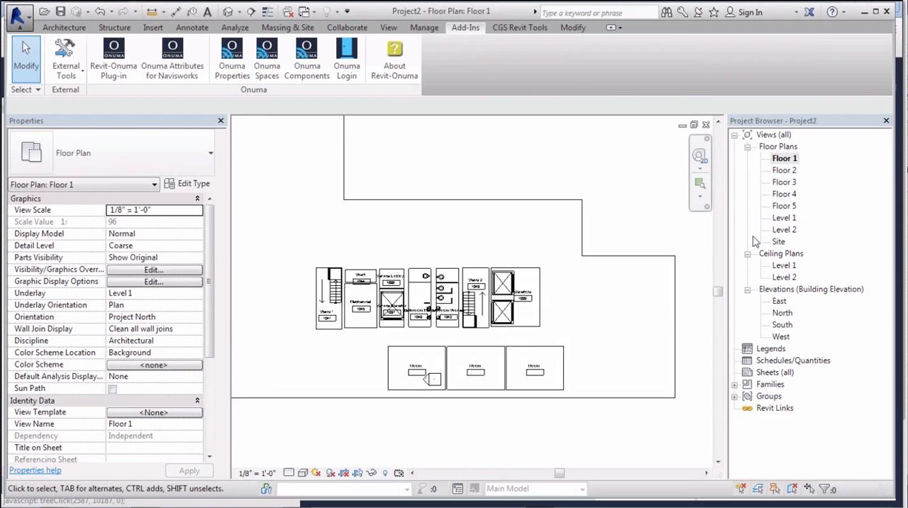
mouse_move(784, 231)
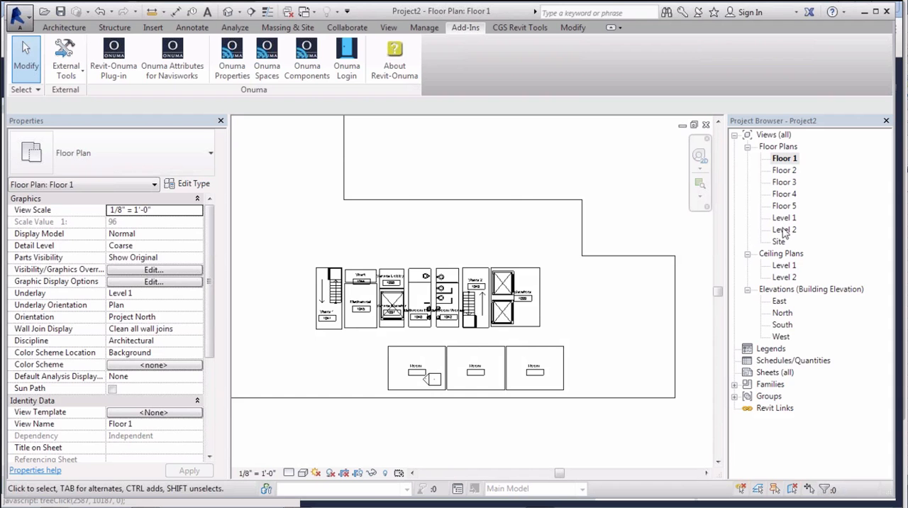
mouse_move(793, 228)
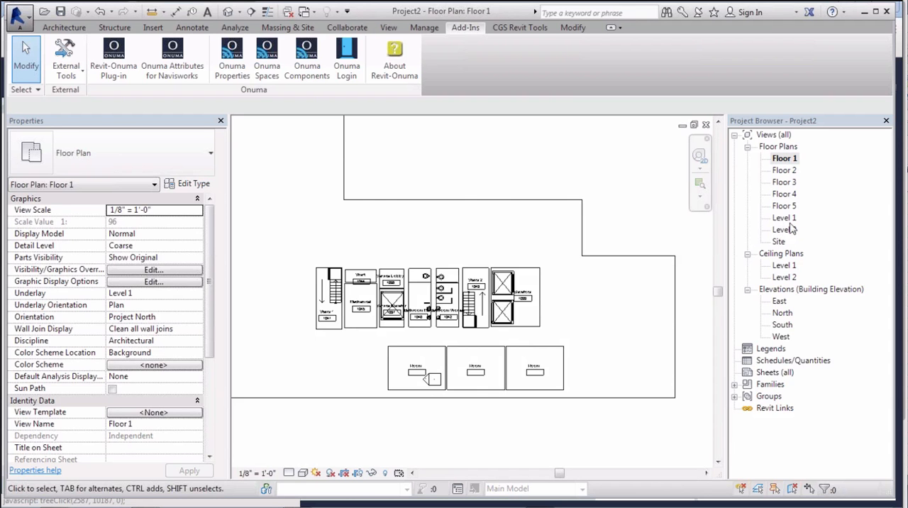
mouse_move(784, 161)
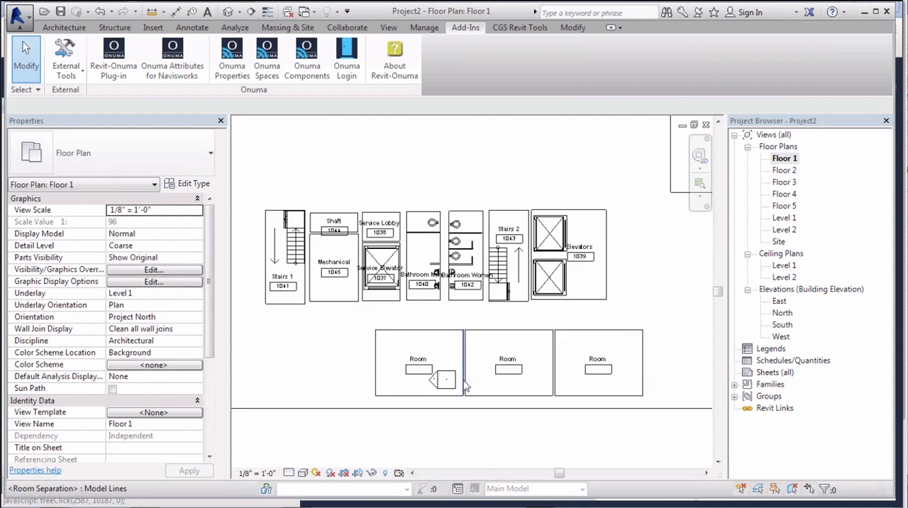
mouse_move(555, 388)
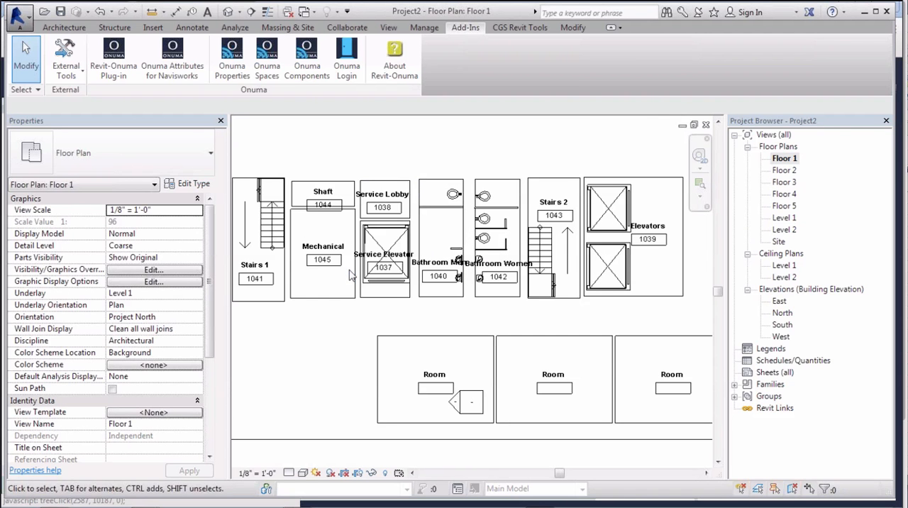
left_click(385, 259)
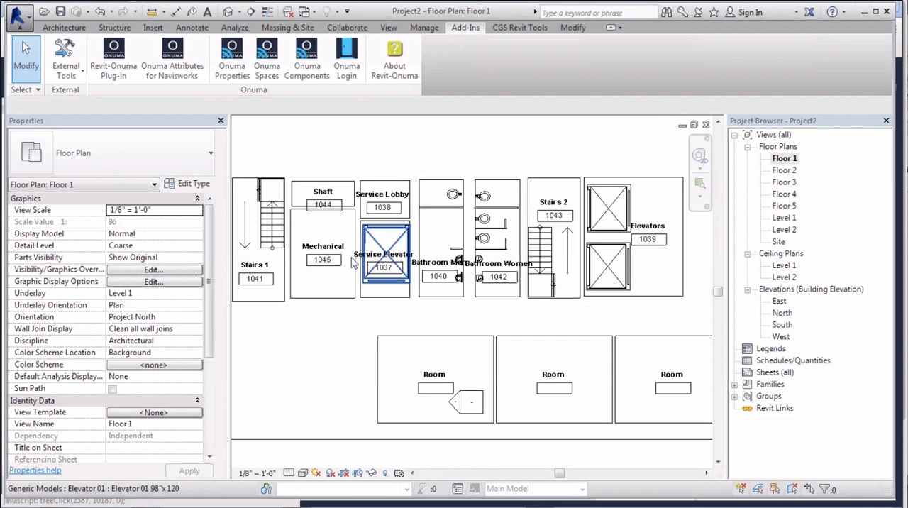
left_click(621, 273)
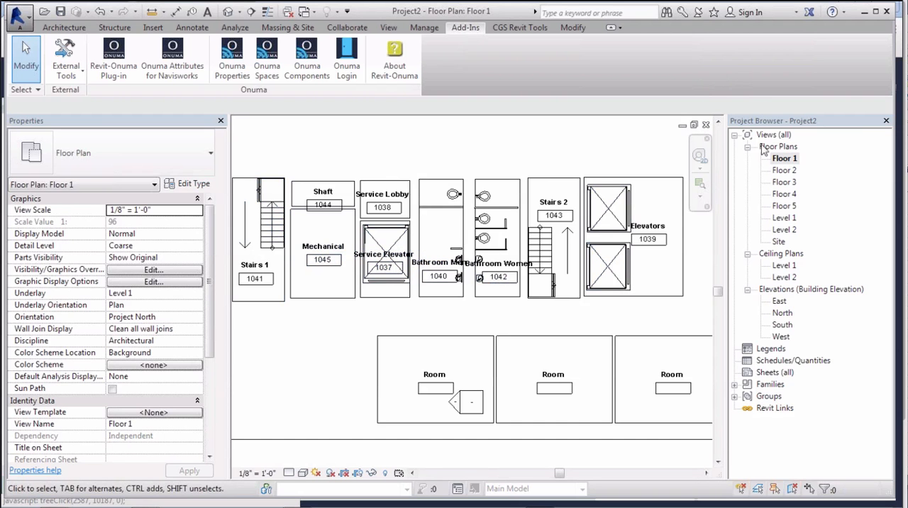
left_click(606, 206)
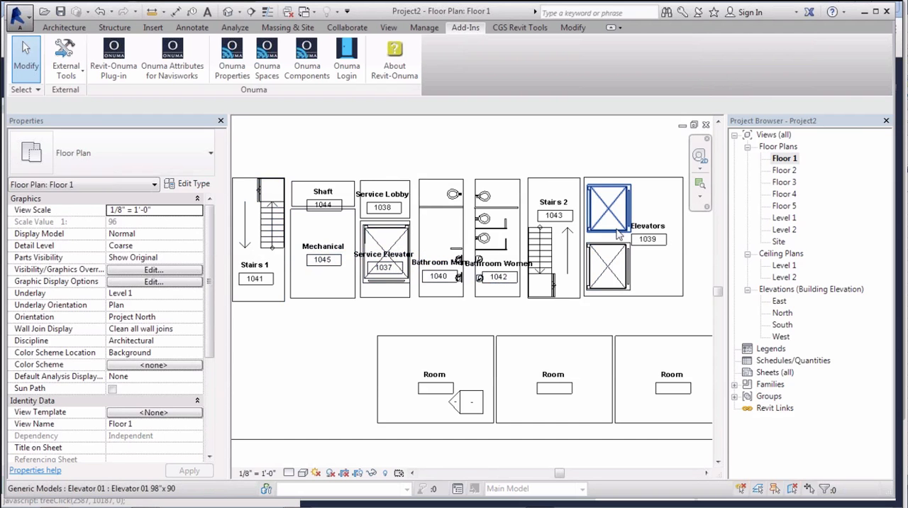
mouse_move(612, 238)
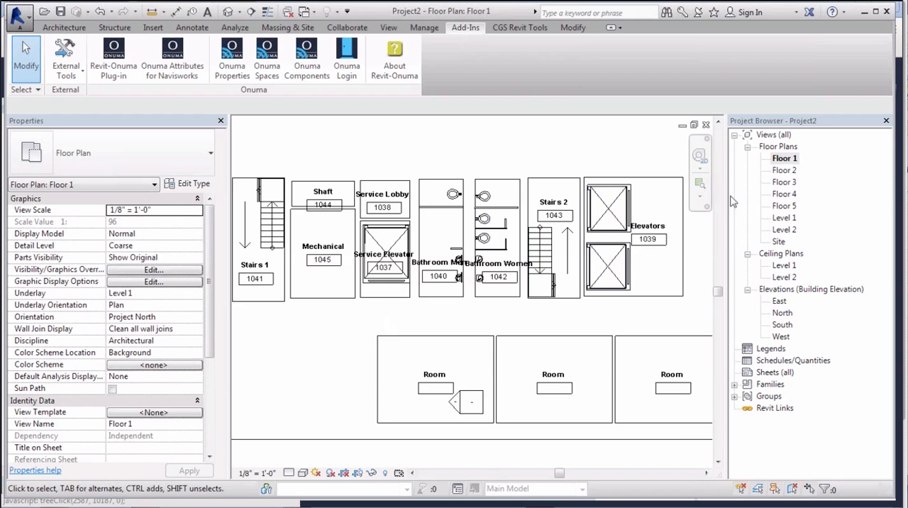
mouse_move(367, 322)
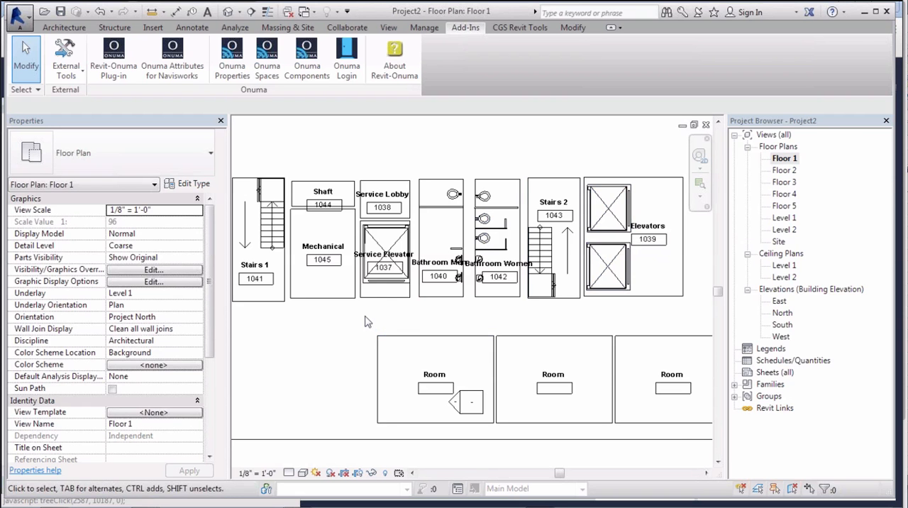
mouse_move(344, 300)
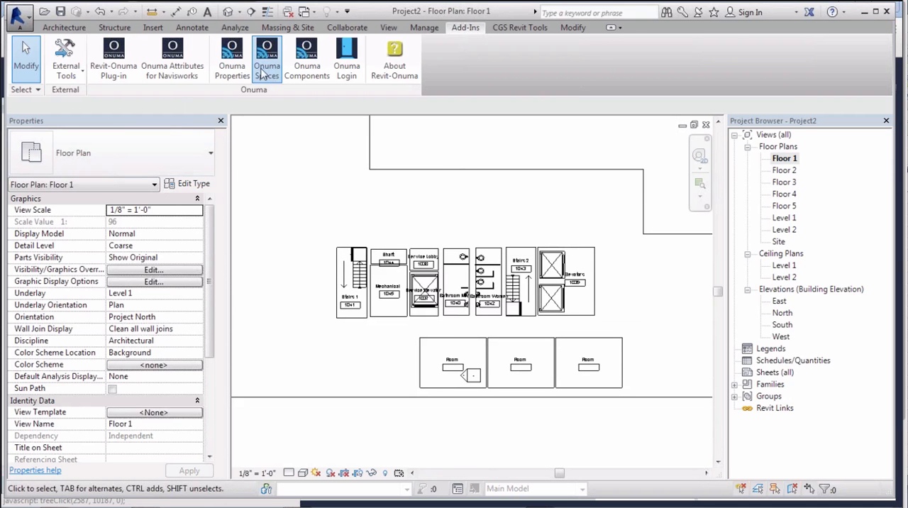
left_click(64, 27)
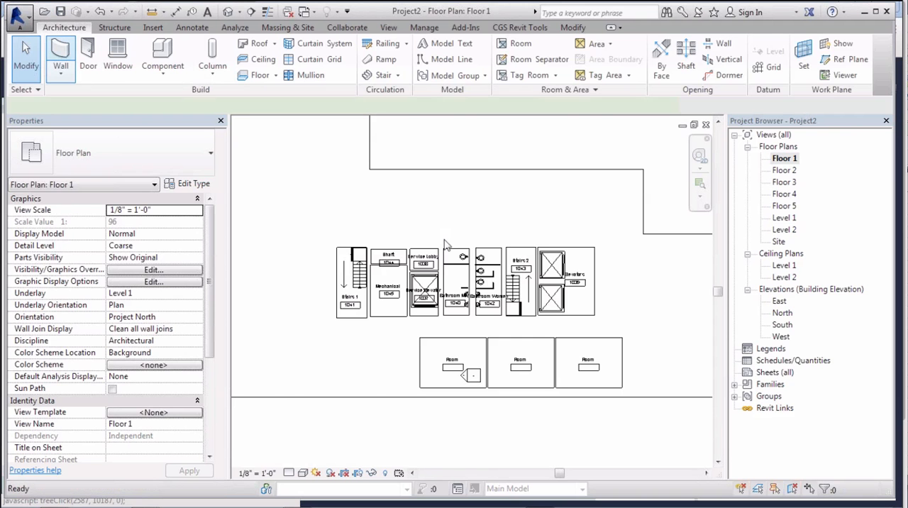
Draw a chain of walls around the Floor 1 stairs, elevators and restroom block
left_click(65, 60)
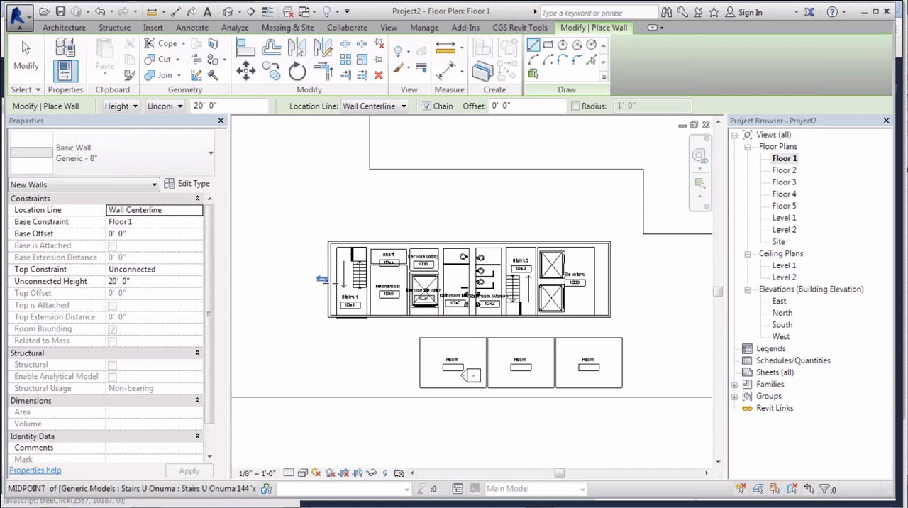
left_click(370, 254)
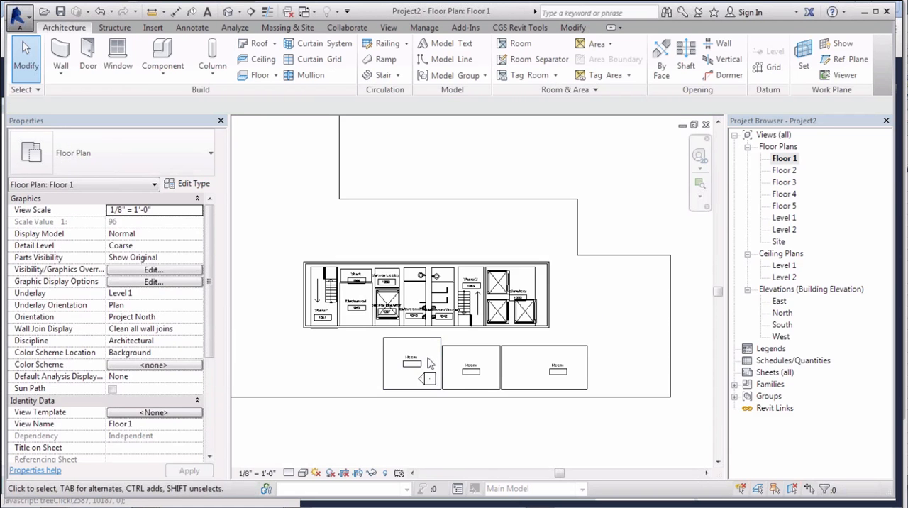
mouse_move(435, 360)
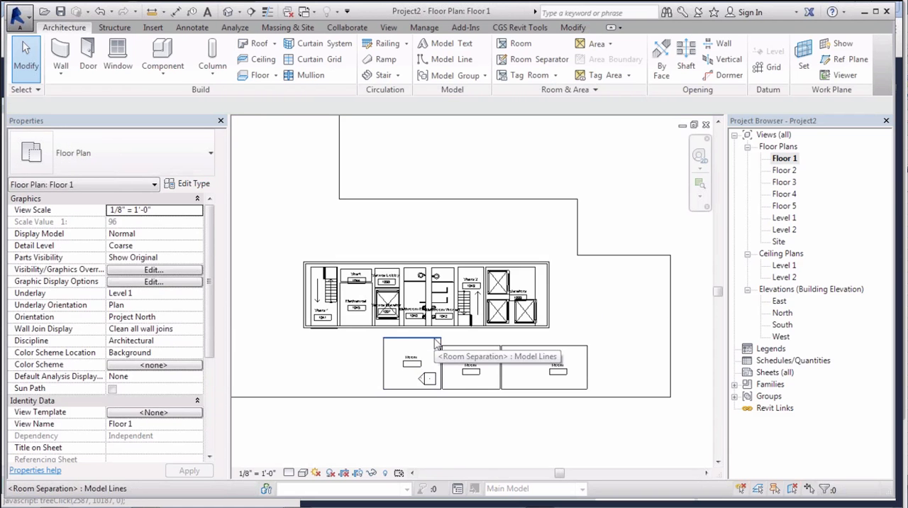
mouse_move(434, 344)
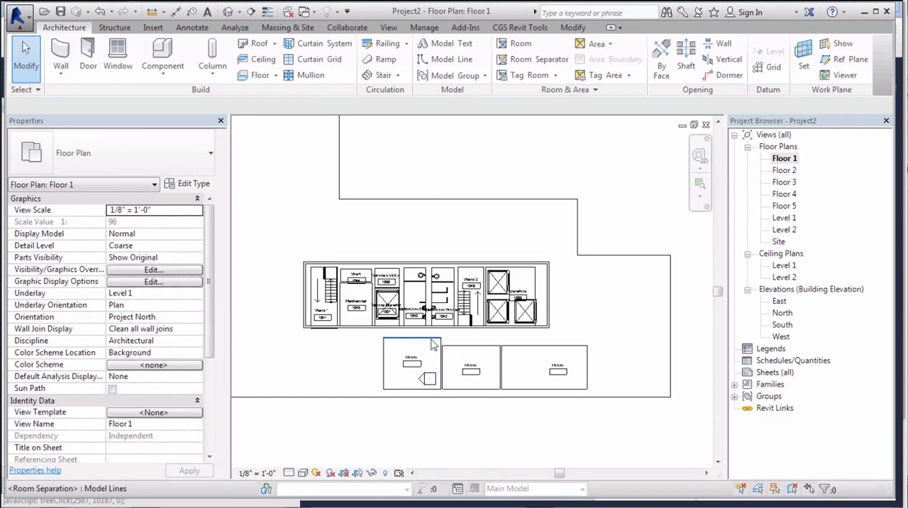
mouse_move(430, 342)
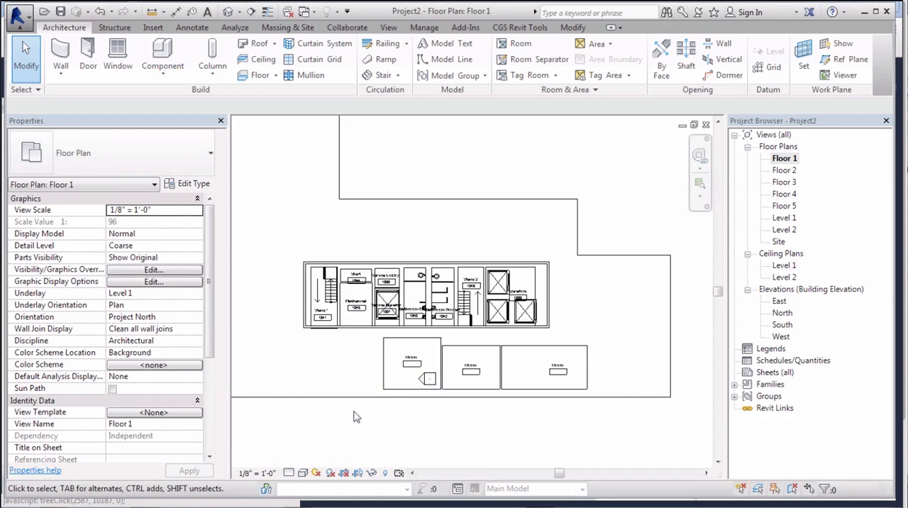
mouse_move(359, 412)
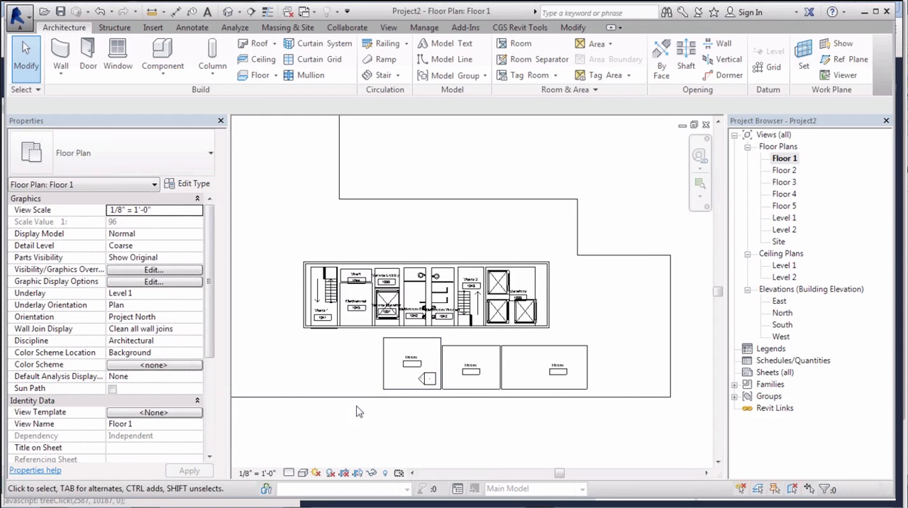
mouse_move(358, 412)
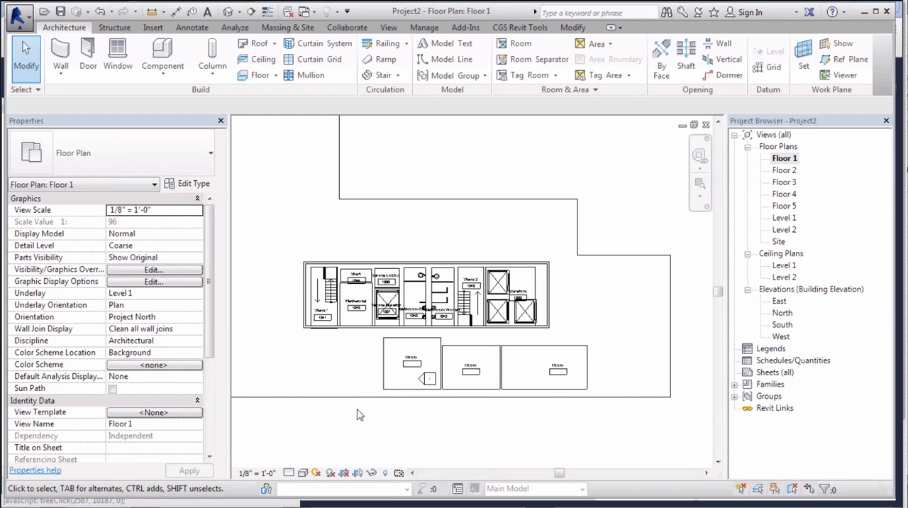
left_click(359, 414)
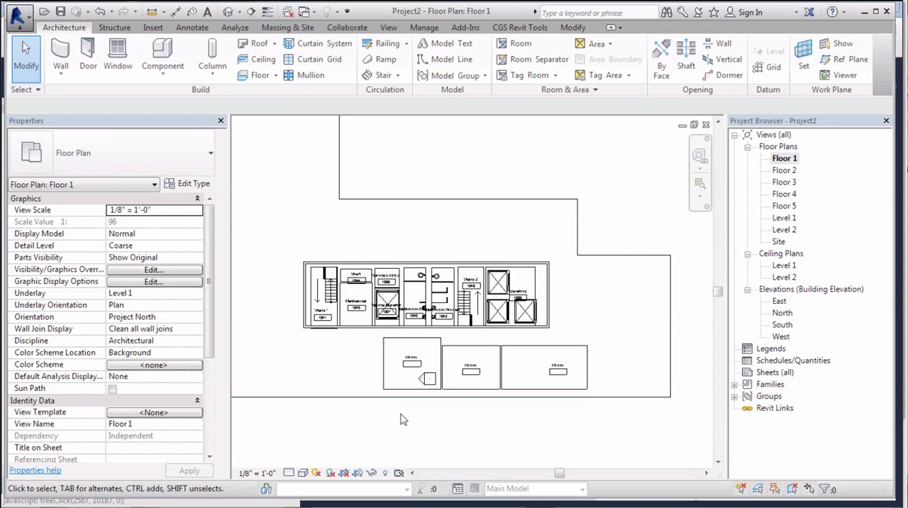
mouse_move(408, 421)
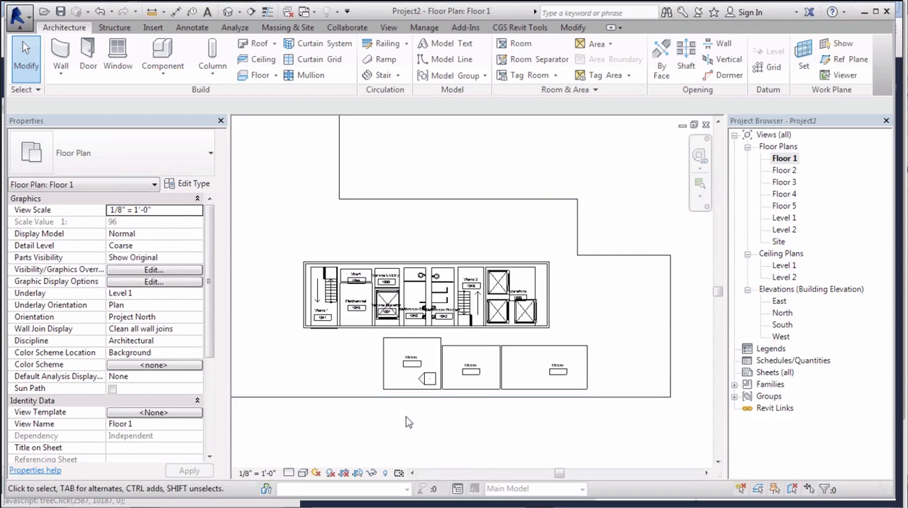
mouse_move(413, 422)
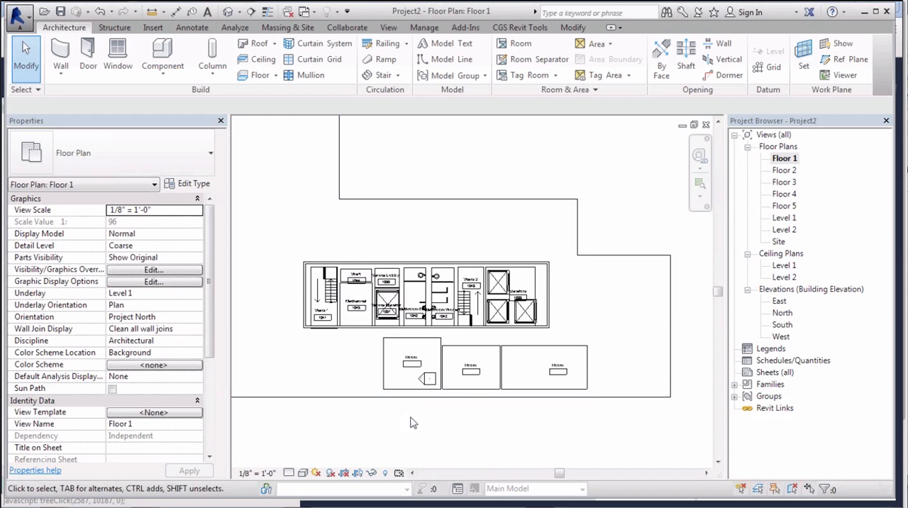
mouse_move(416, 424)
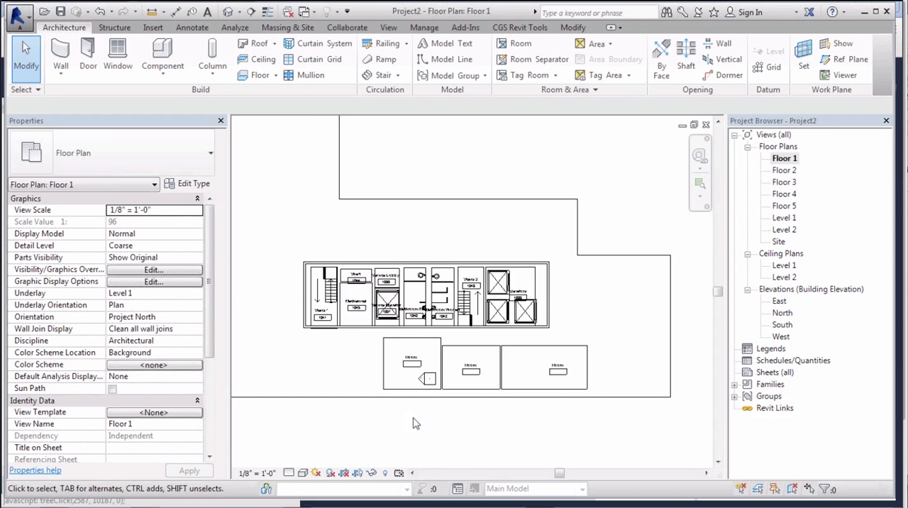
mouse_move(183, 281)
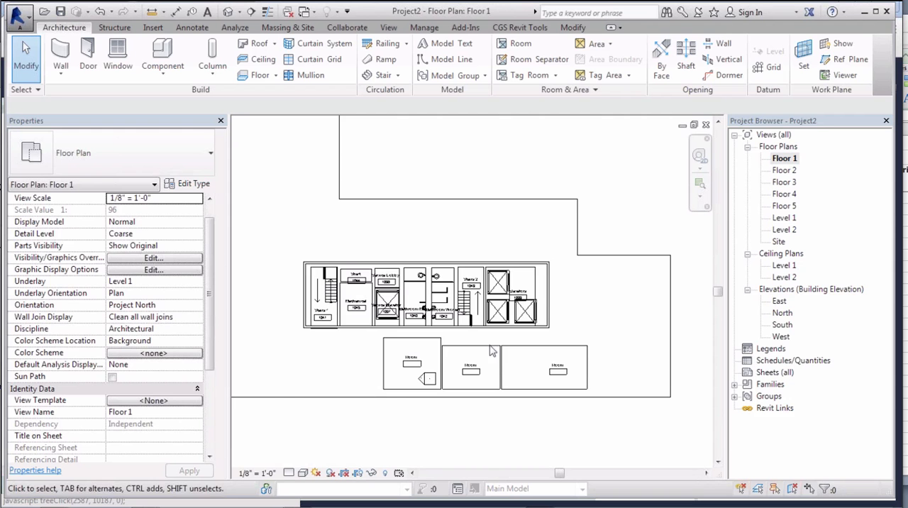
mouse_move(495, 415)
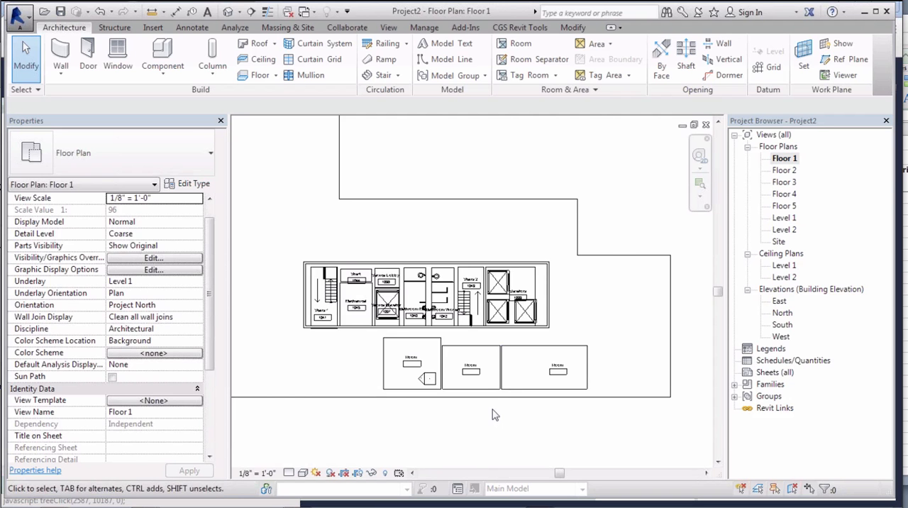
mouse_move(496, 426)
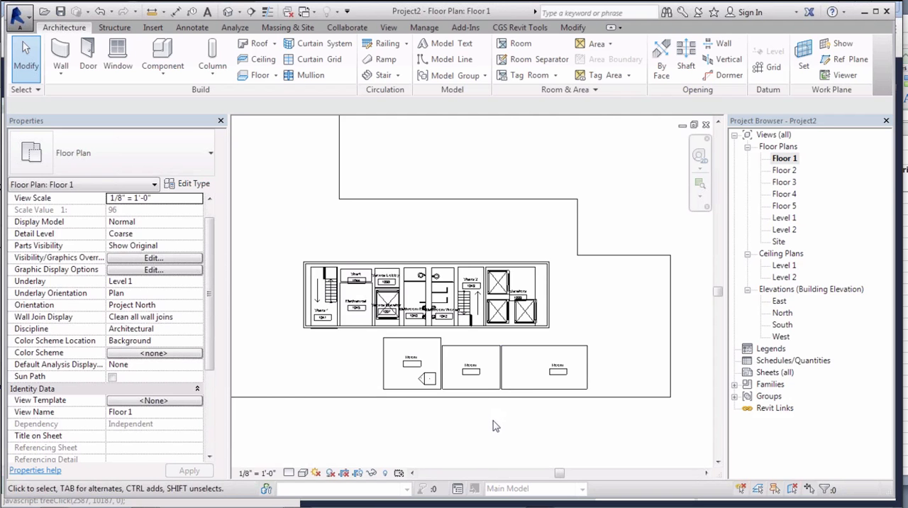
mouse_move(495, 433)
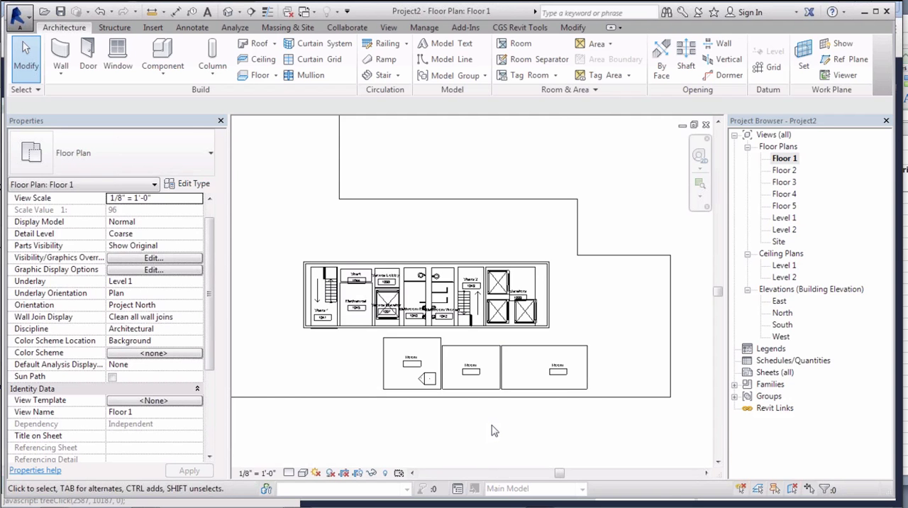
mouse_move(497, 431)
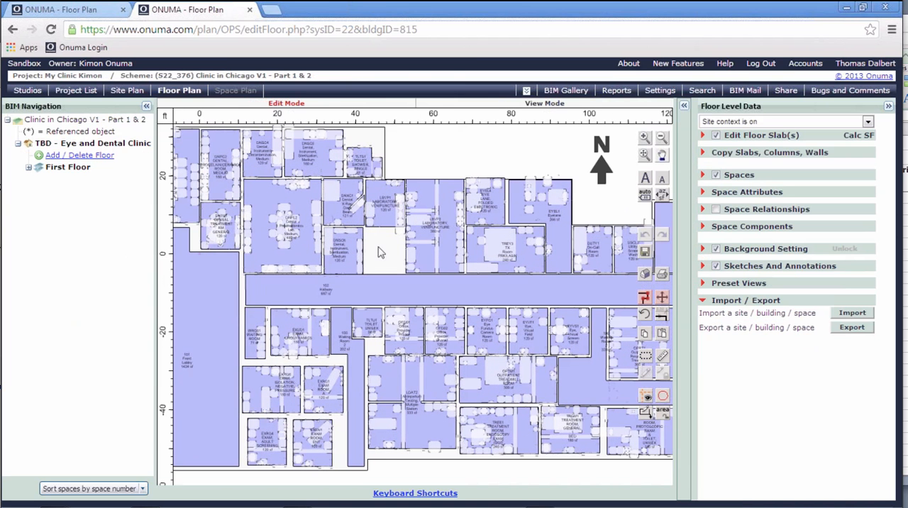
mouse_move(254, 258)
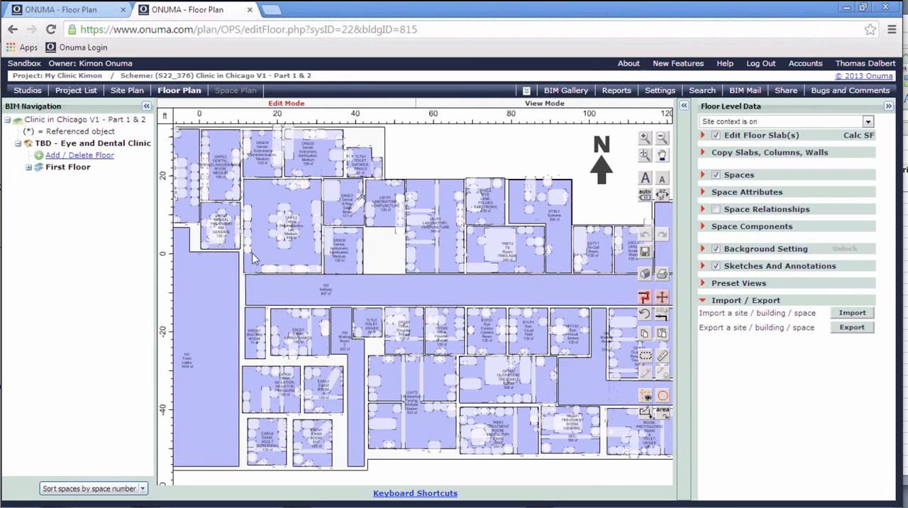
mouse_move(264, 201)
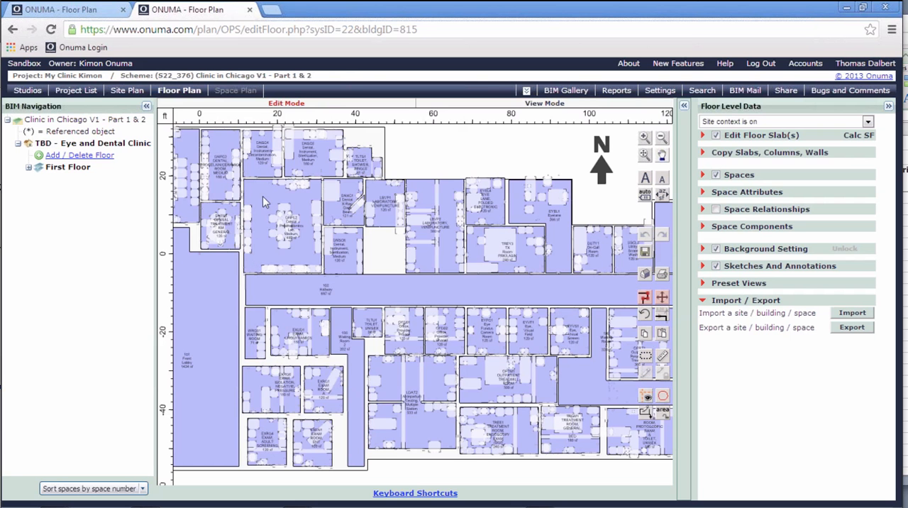
mouse_move(394, 253)
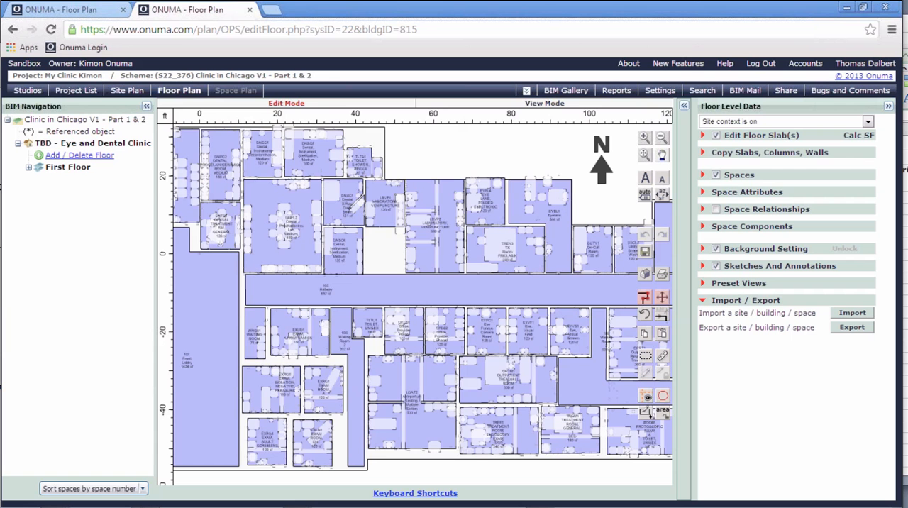
mouse_move(434, 432)
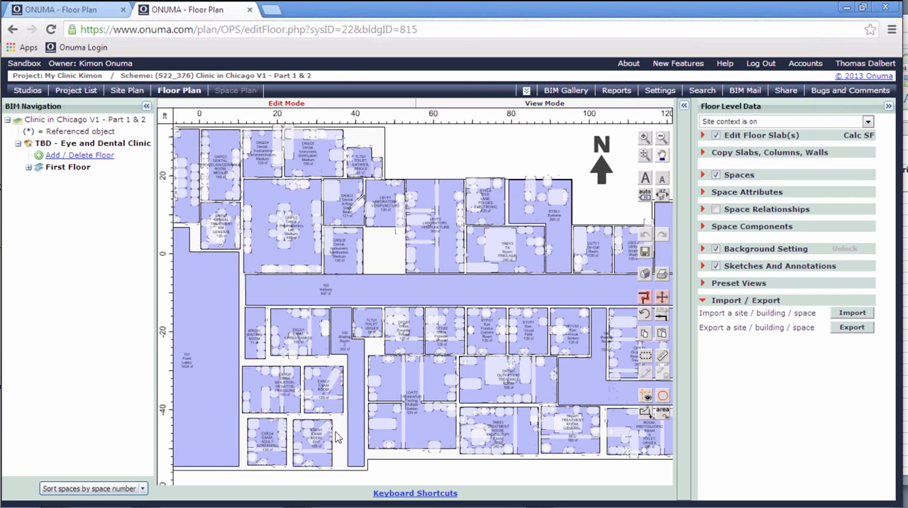
mouse_move(332, 421)
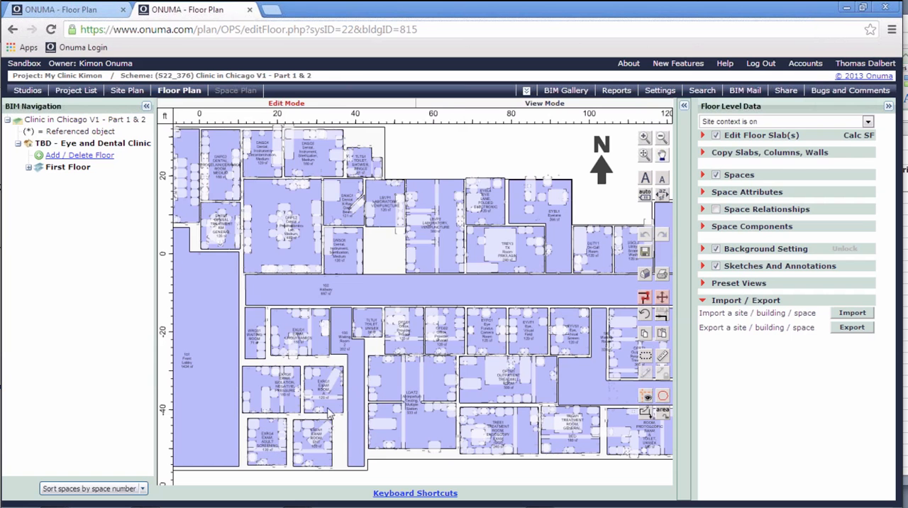
mouse_move(485, 181)
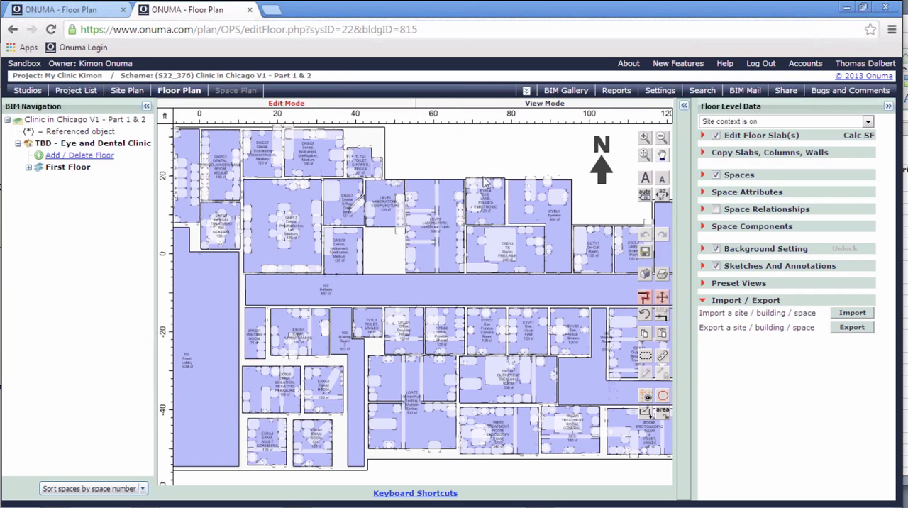
mouse_move(470, 250)
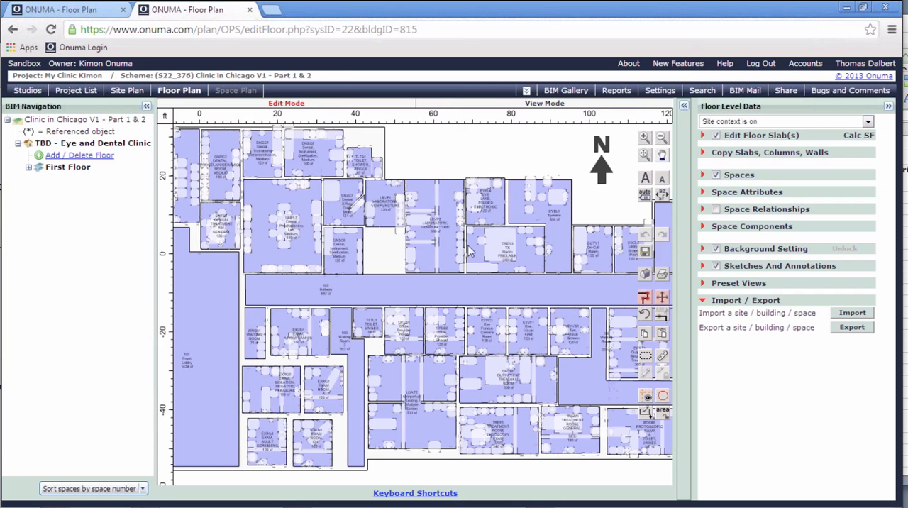
mouse_move(445, 229)
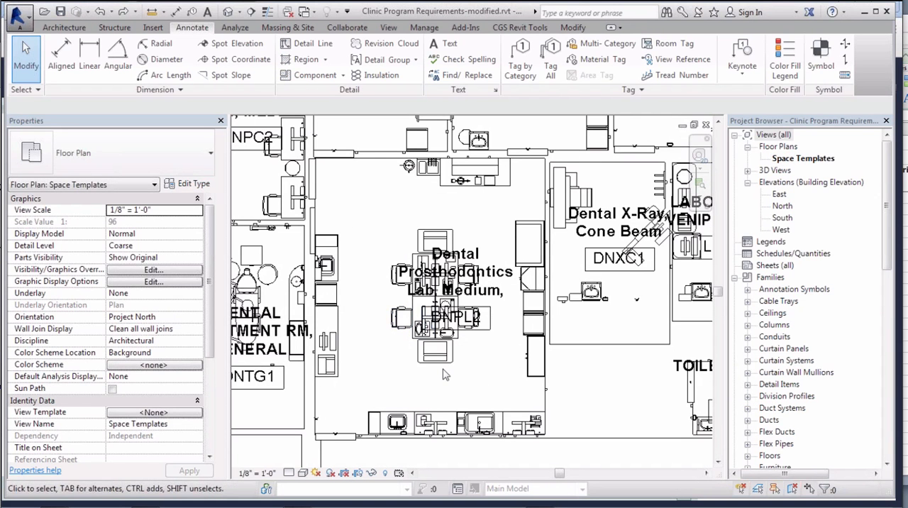
Zoom out from the dental lab close-up to the whole clinic layout
left_click(433, 424)
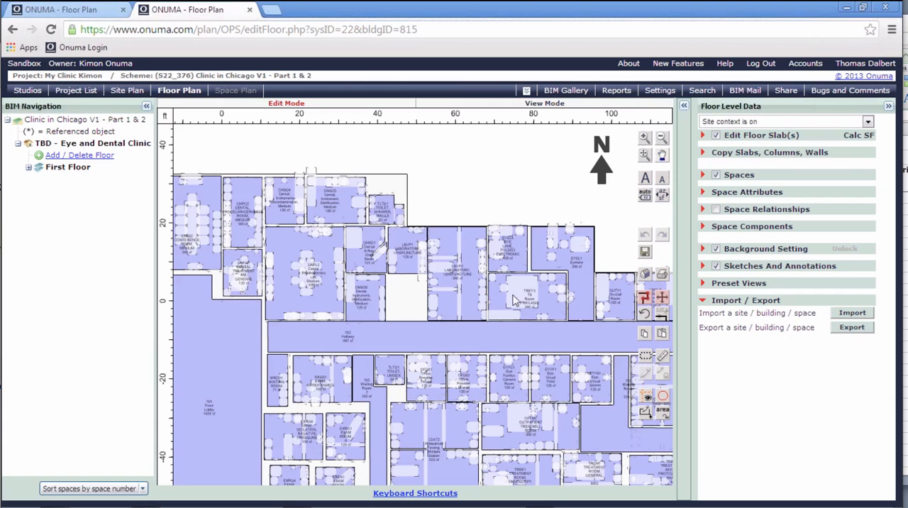
mouse_move(378, 356)
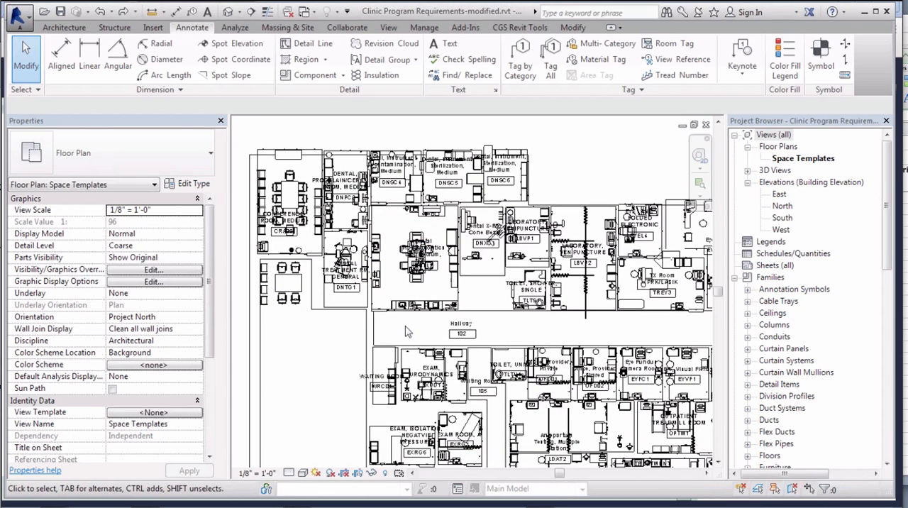
mouse_move(531, 337)
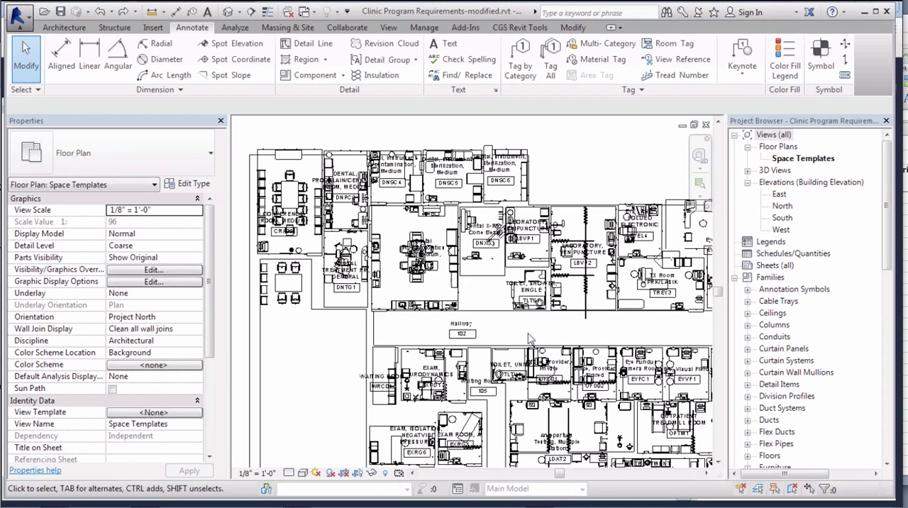
mouse_move(600, 185)
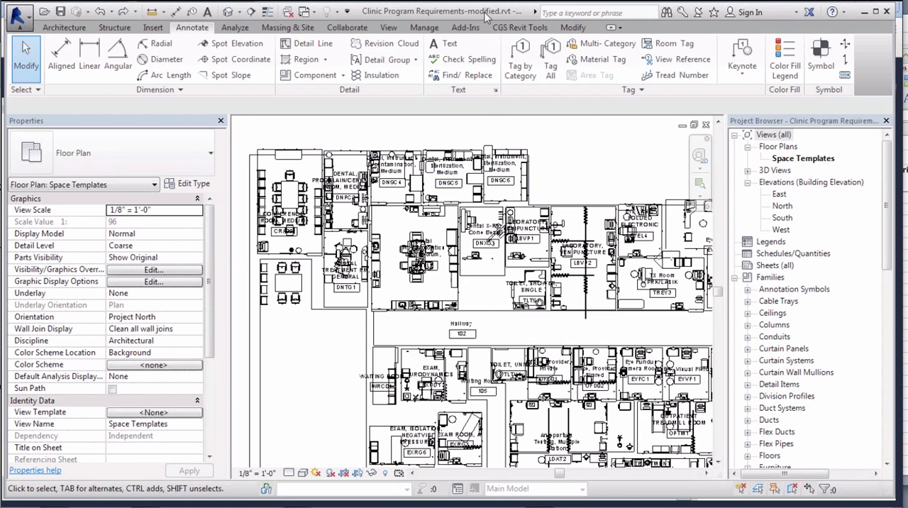
Log the Onuma plug-in into System ID 22 and Building ID 815, keeping IFC_GUID matching
left_click(464, 27)
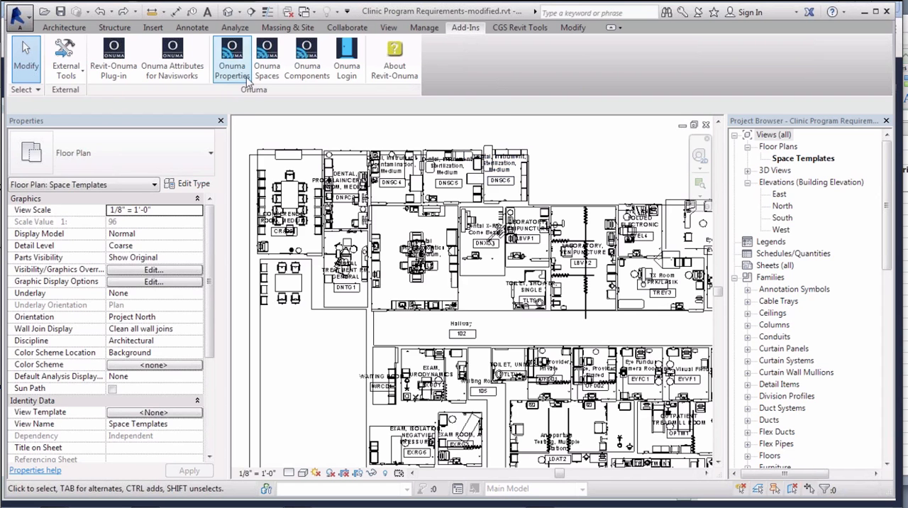
mouse_move(267, 56)
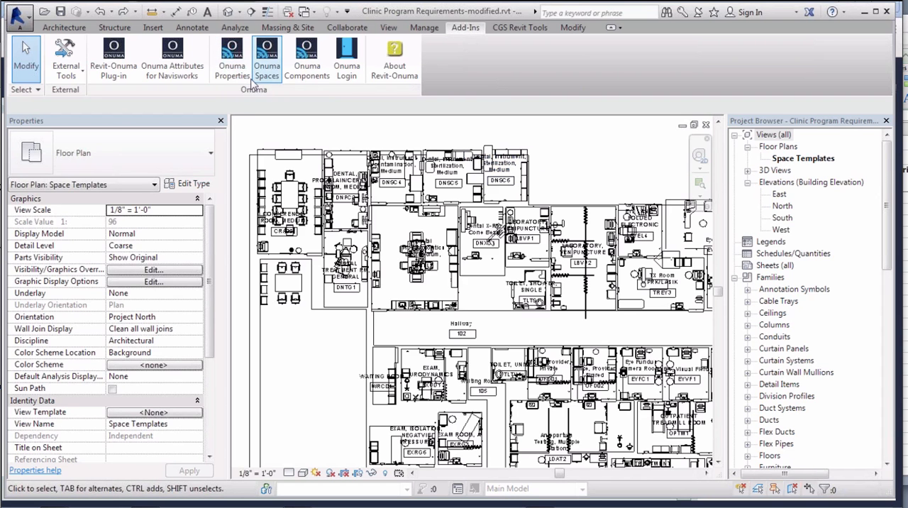
mouse_move(231, 61)
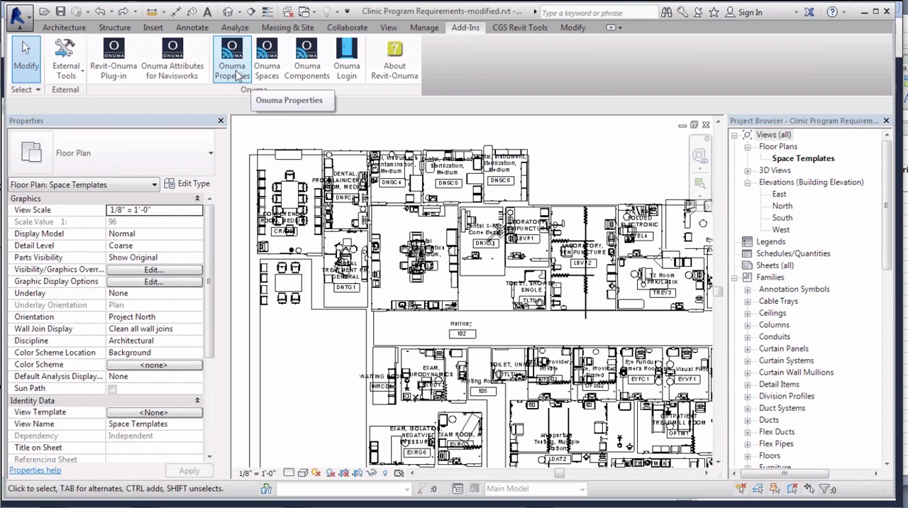
mouse_move(307, 61)
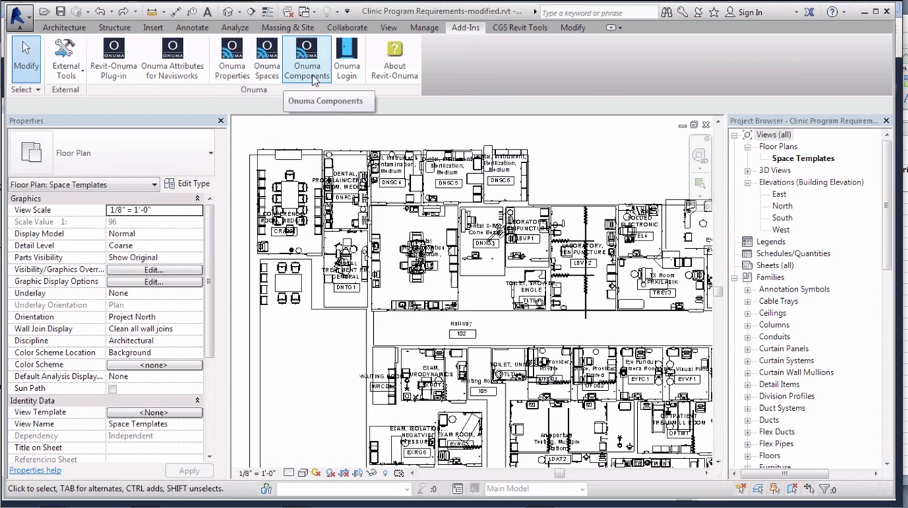
mouse_move(347, 59)
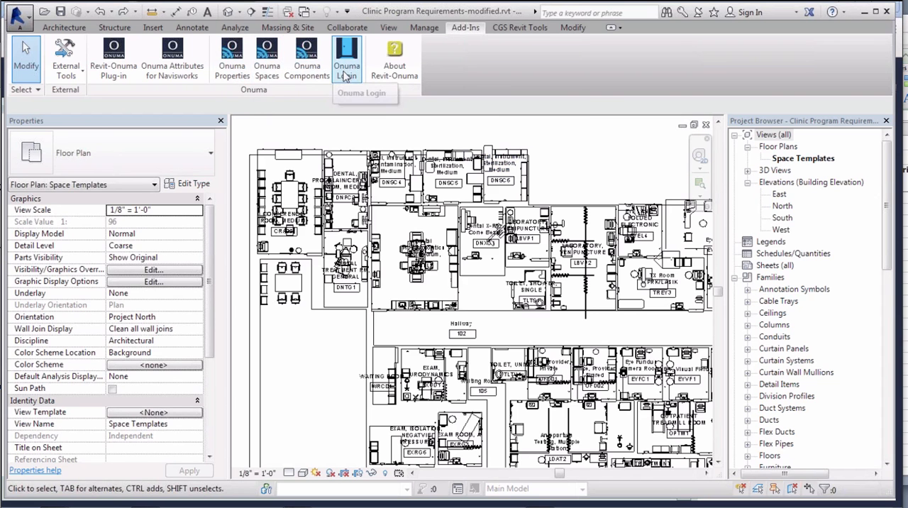
left_click(346, 57)
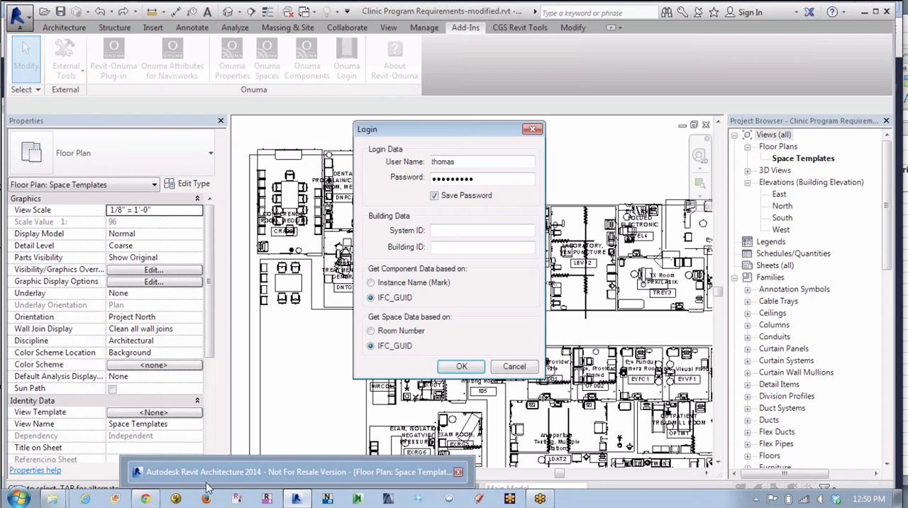
left_click(461, 366)
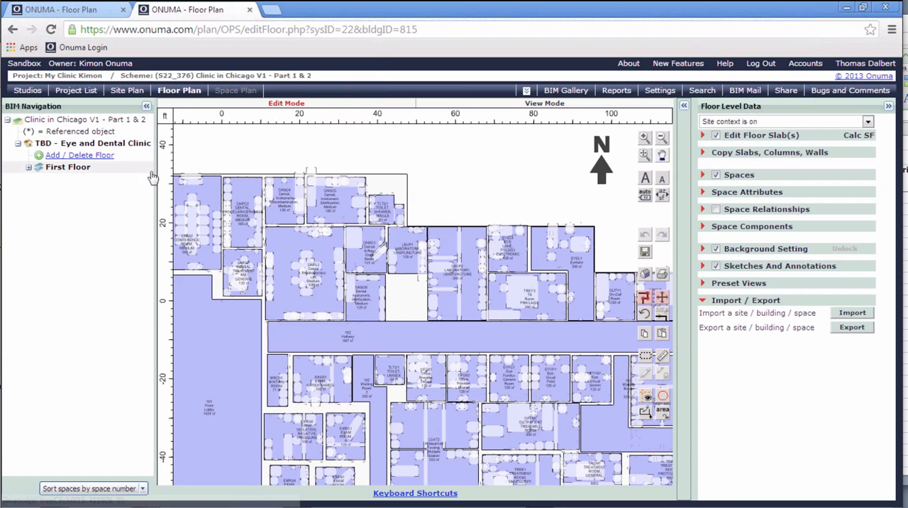
left_click(148, 106)
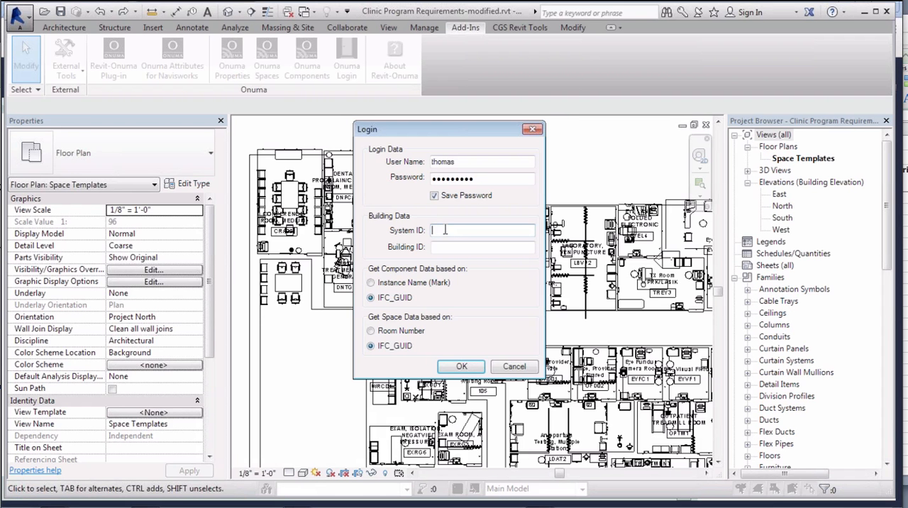
type("22")
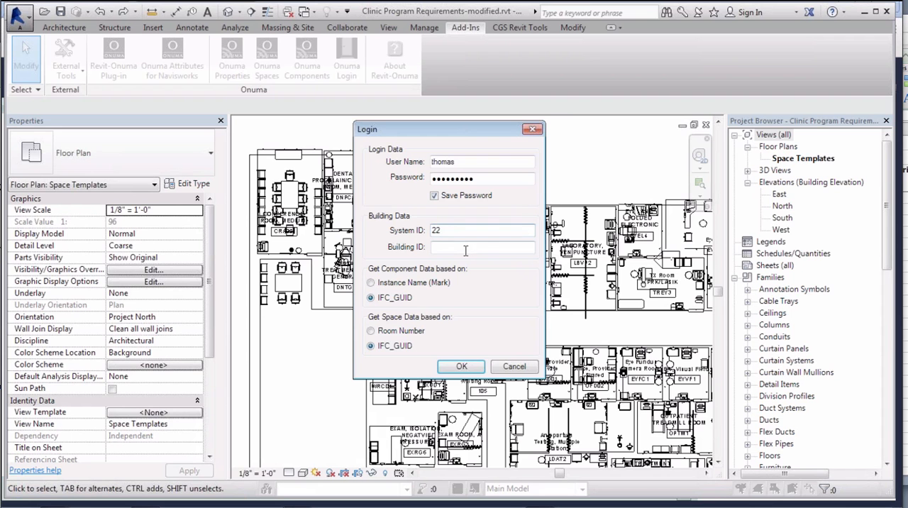
type("815")
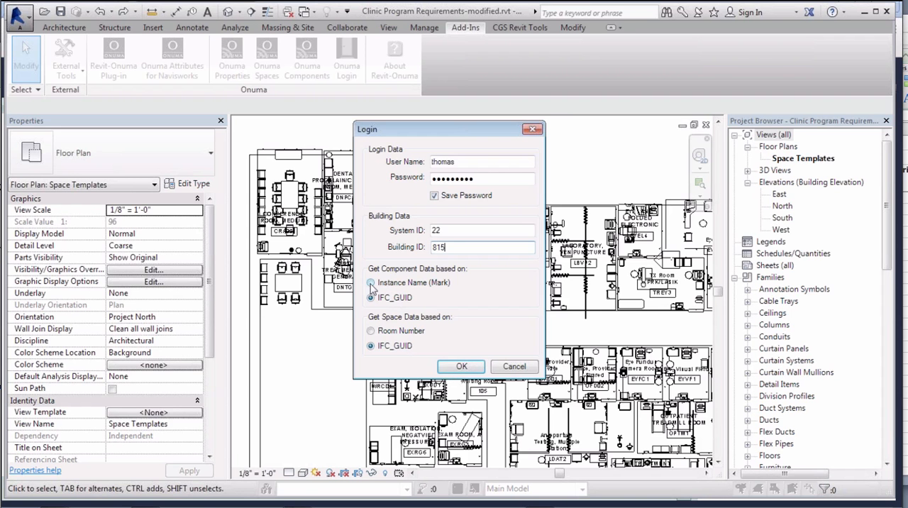
left_click(370, 282)
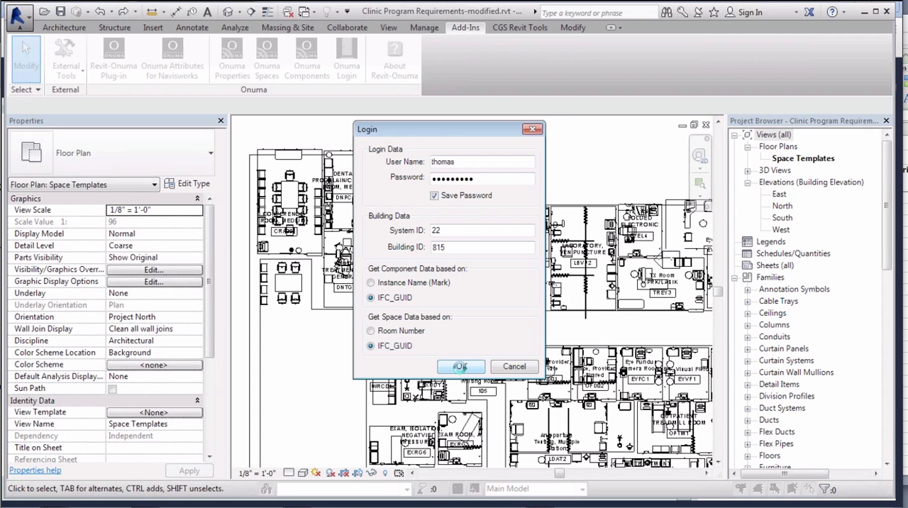
left_click(460, 366)
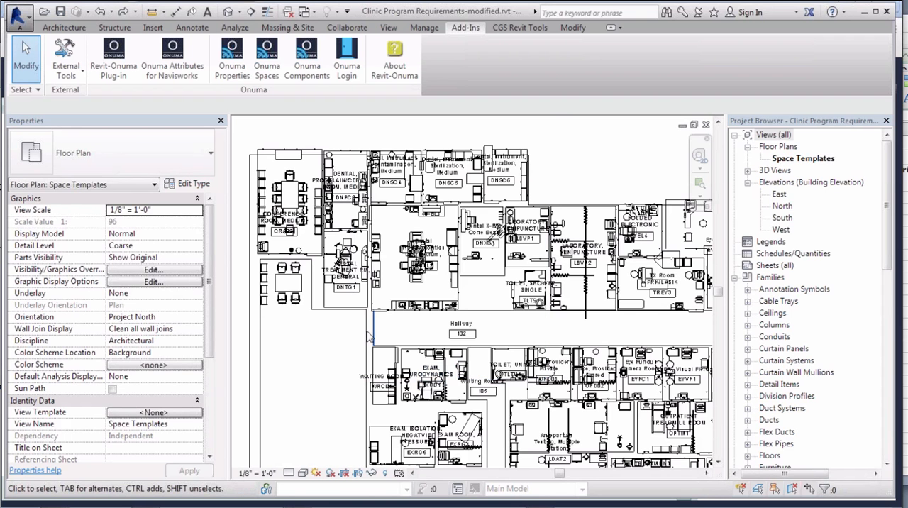
mouse_move(305, 64)
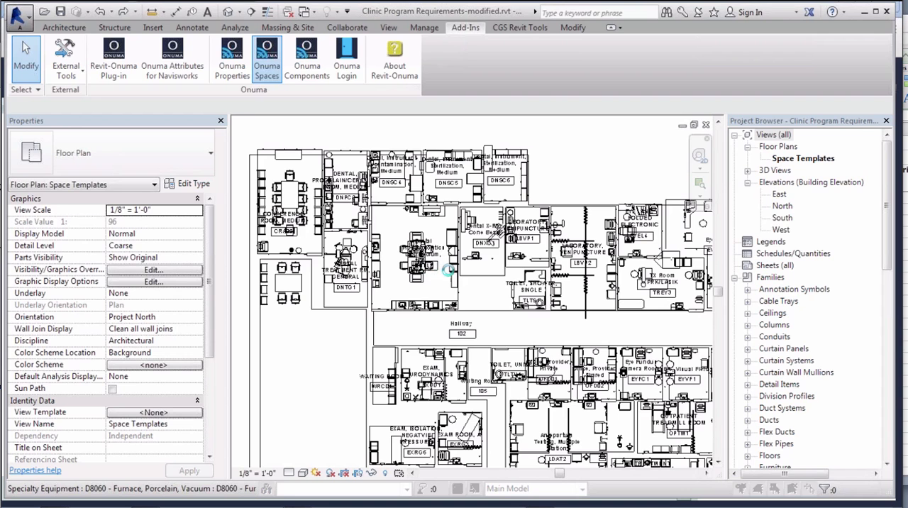
left_click(267, 57)
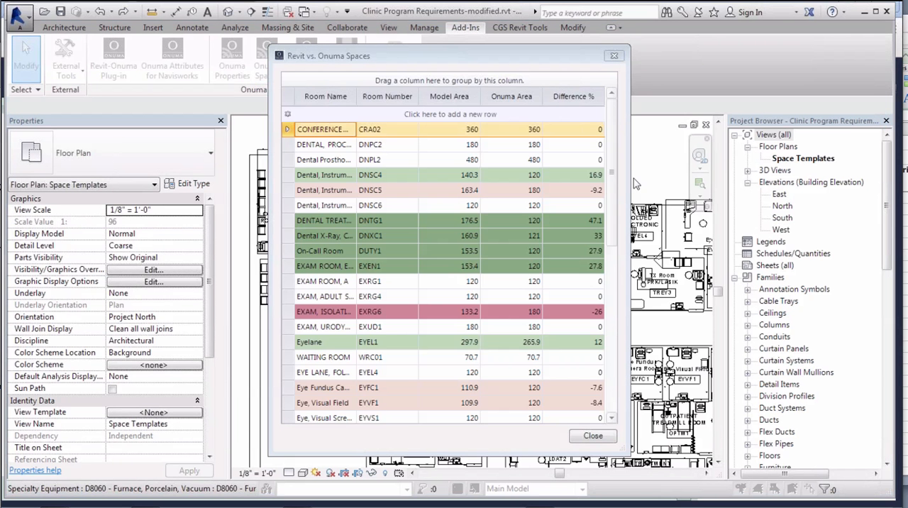
mouse_move(617, 222)
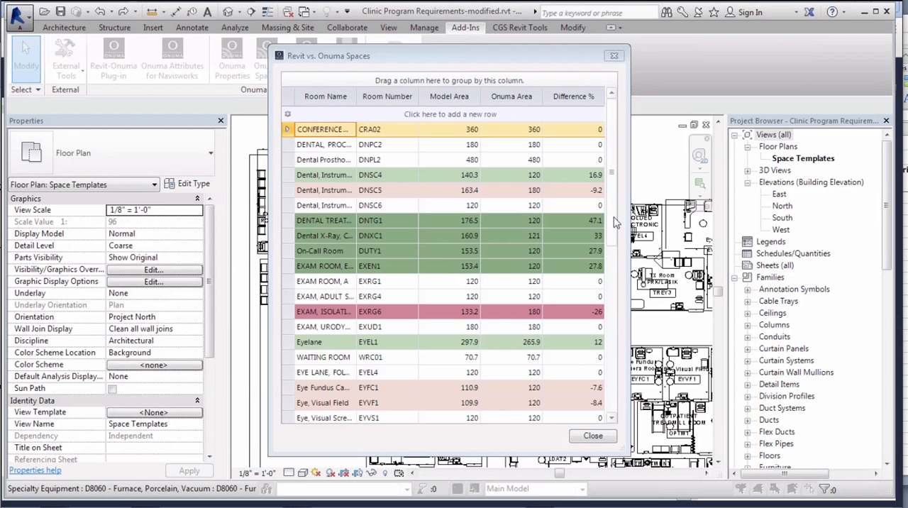
scroll("down", 3)
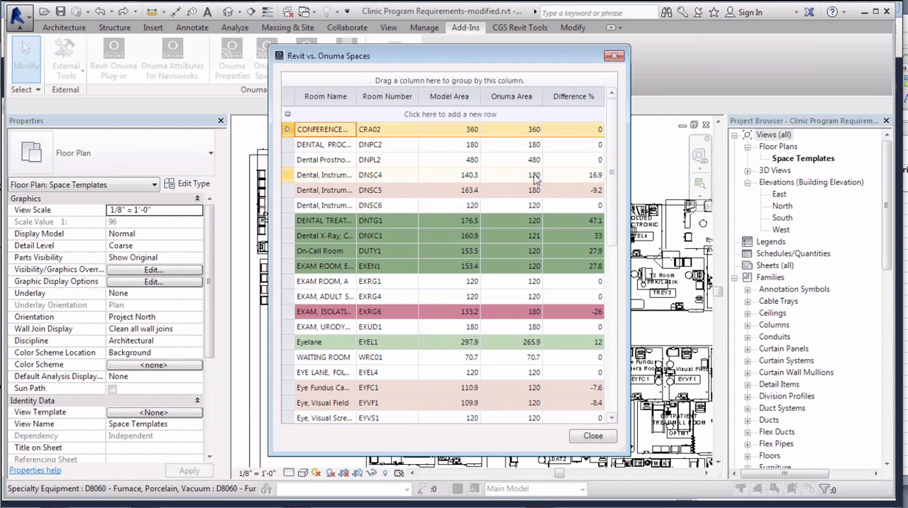
mouse_move(464, 184)
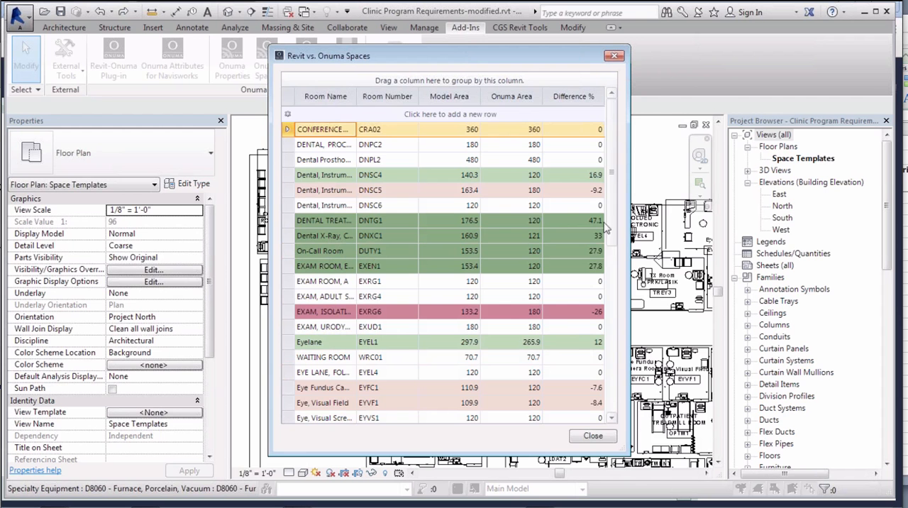
scroll("down", 3)
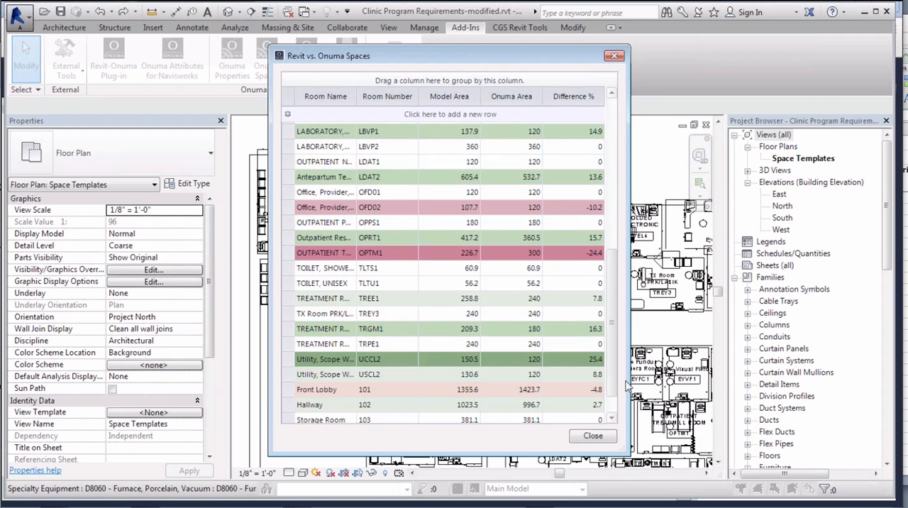
scroll("down", 3)
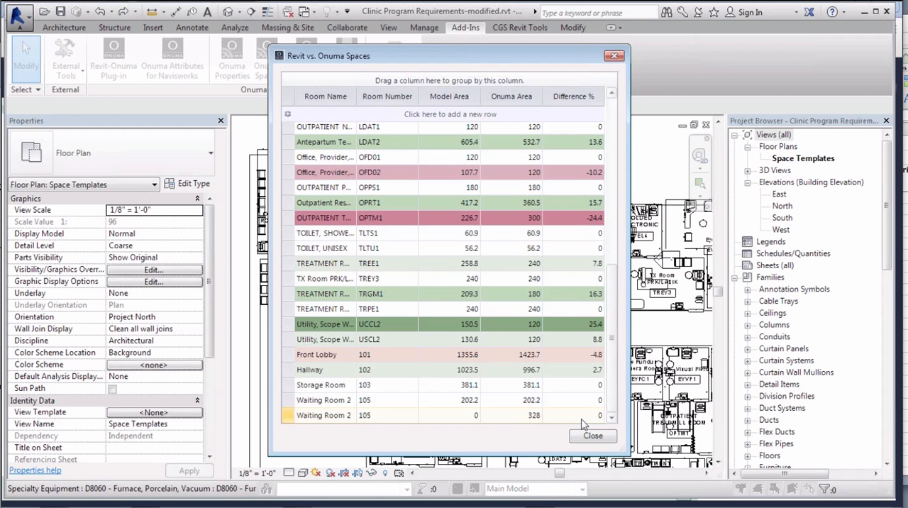
left_click(324, 416)
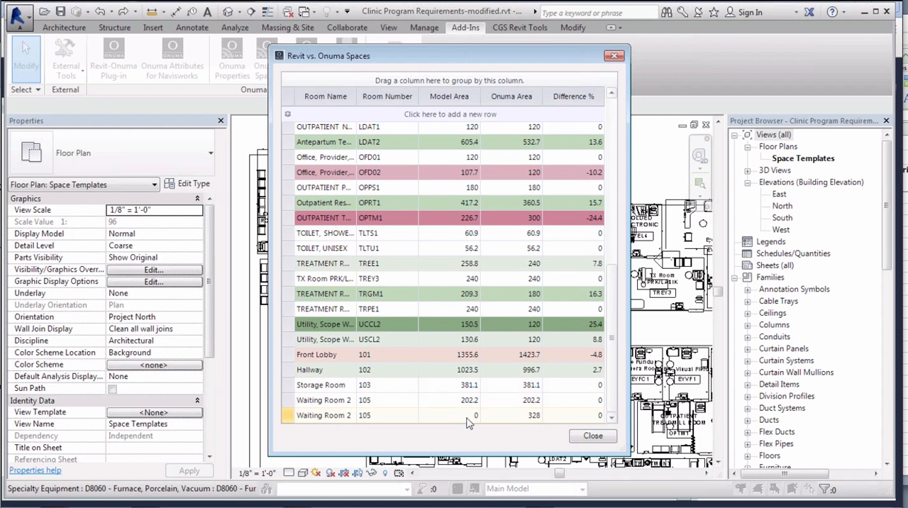
mouse_move(468, 416)
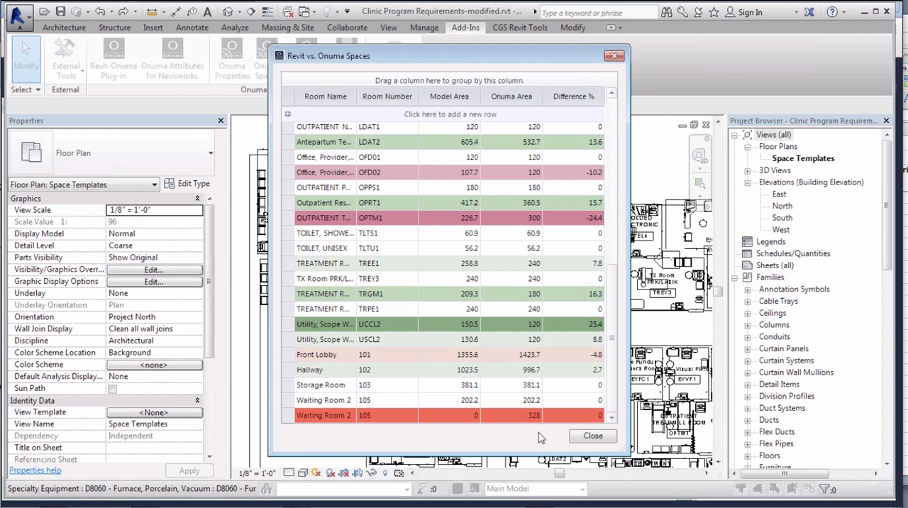
mouse_move(593, 437)
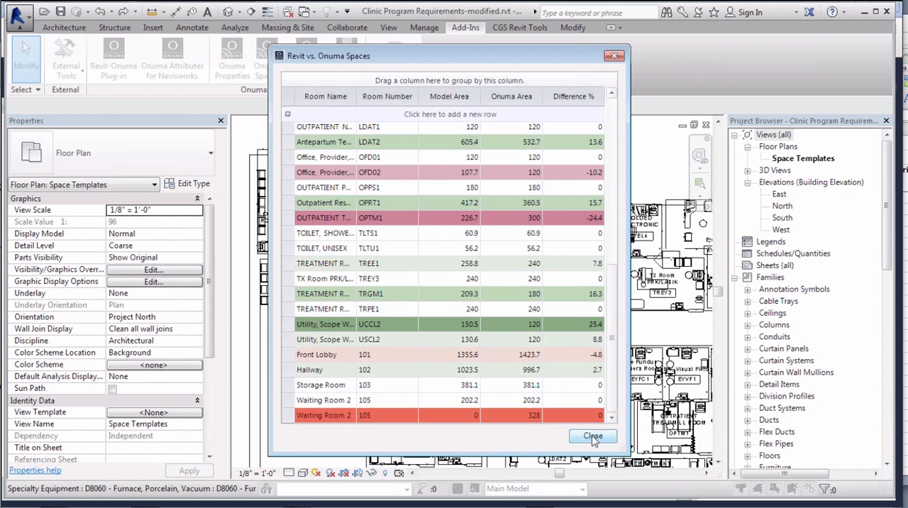
left_click(593, 435)
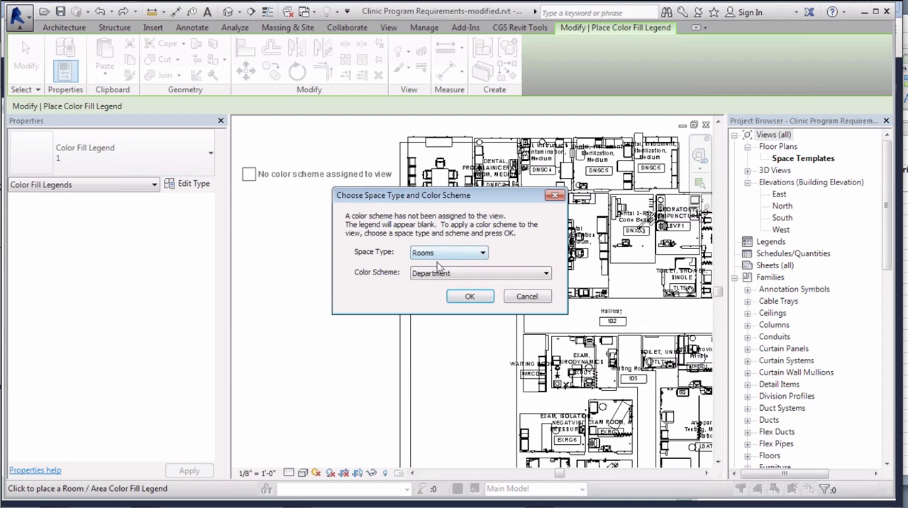
Place the colour fill legend and switch its scheme to Requirement Comparison
left_click(469, 296)
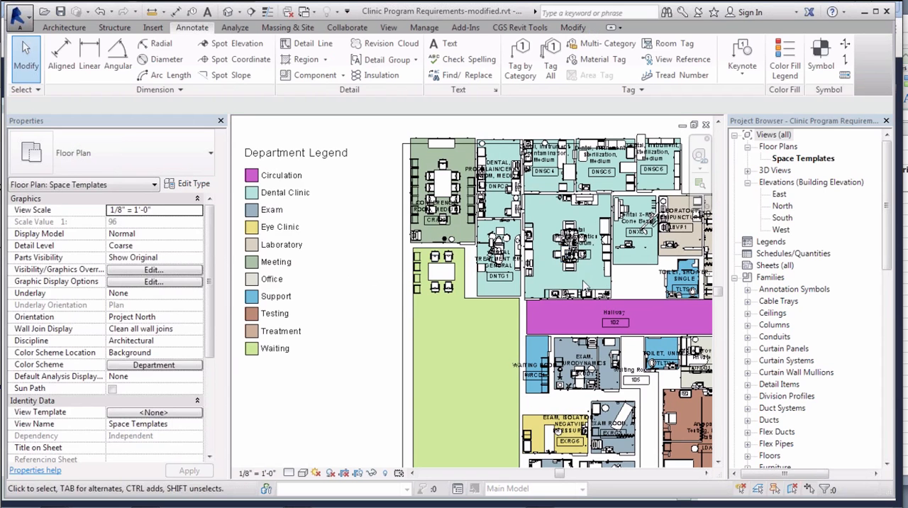
left_click(299, 153)
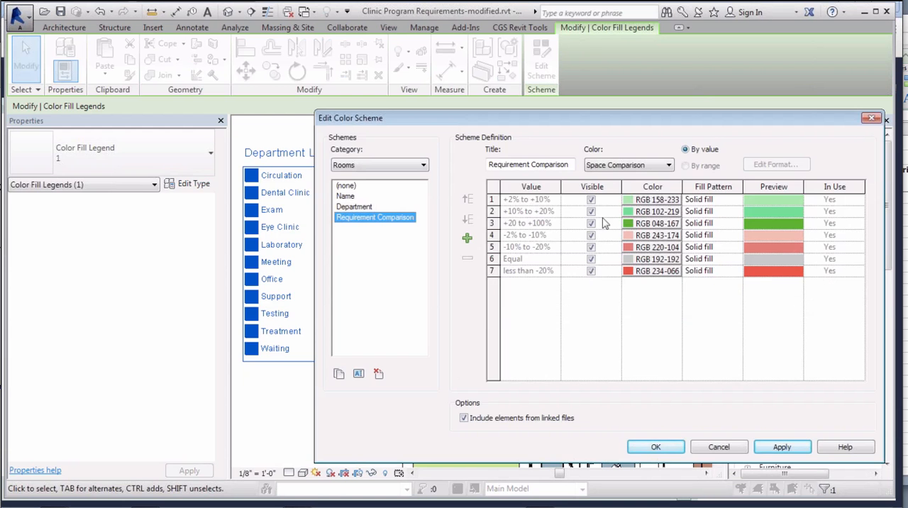
left_click(656, 446)
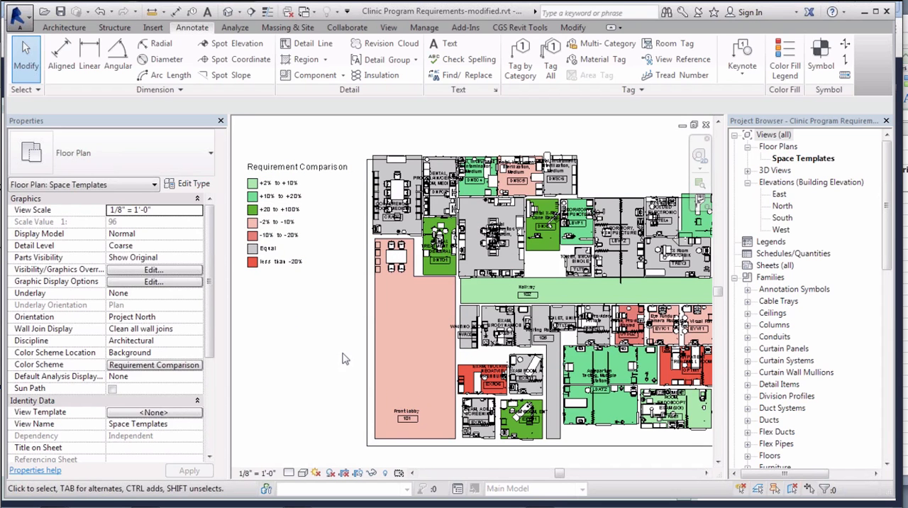
mouse_move(316, 140)
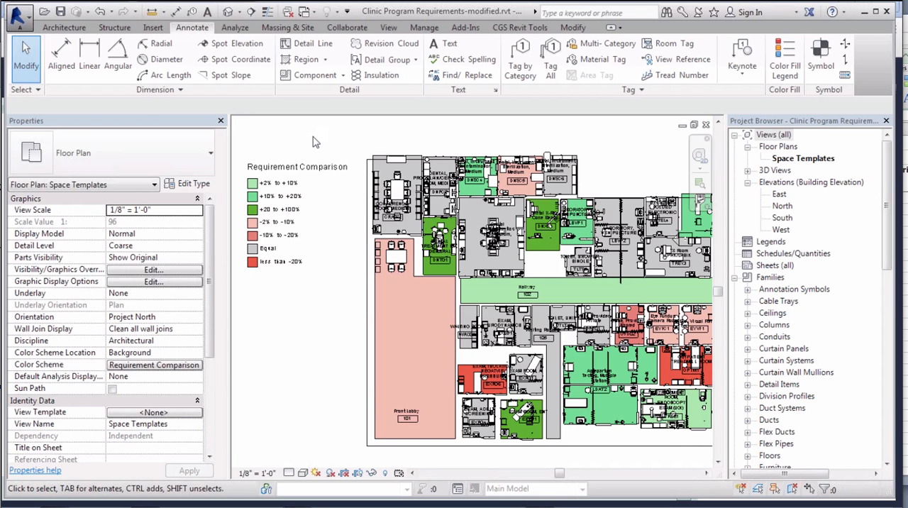
mouse_move(322, 142)
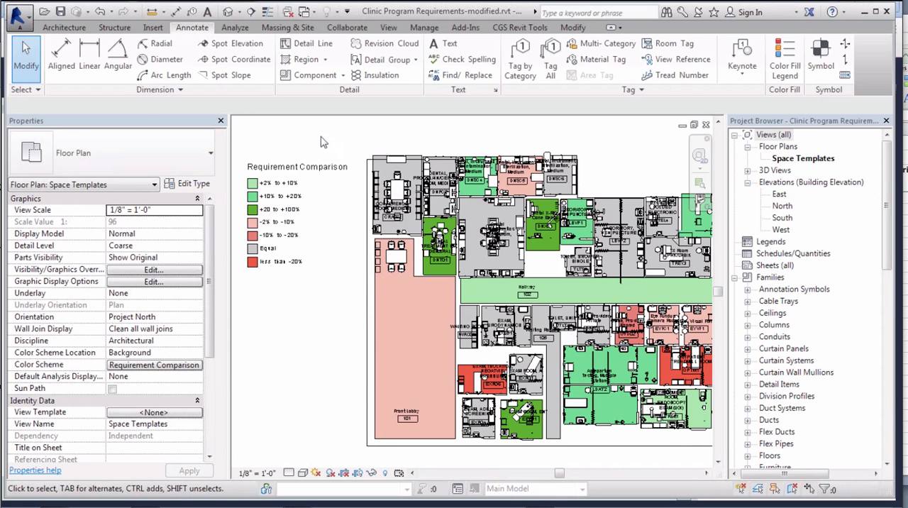
mouse_move(291, 134)
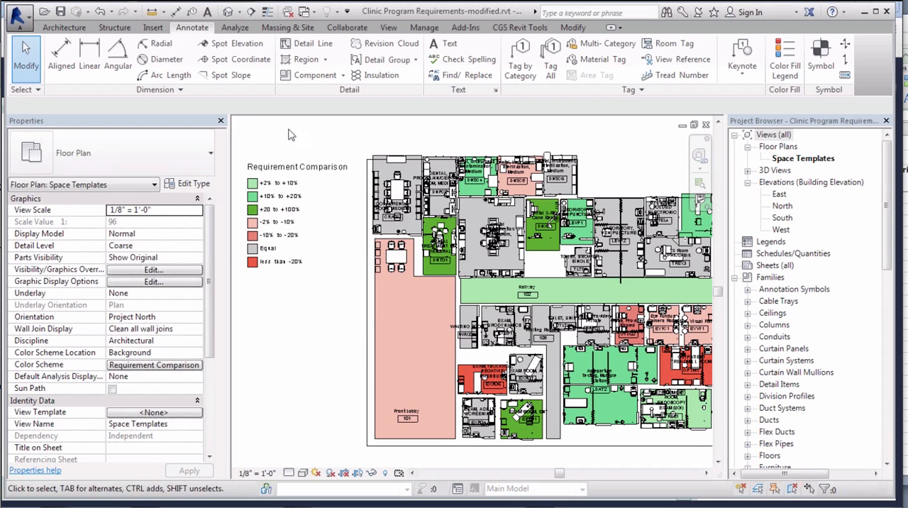
mouse_move(291, 134)
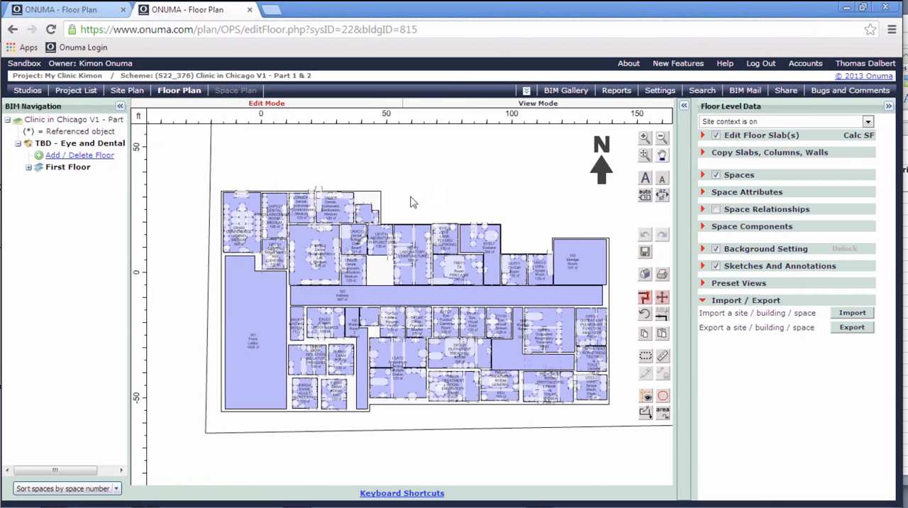
mouse_move(420, 198)
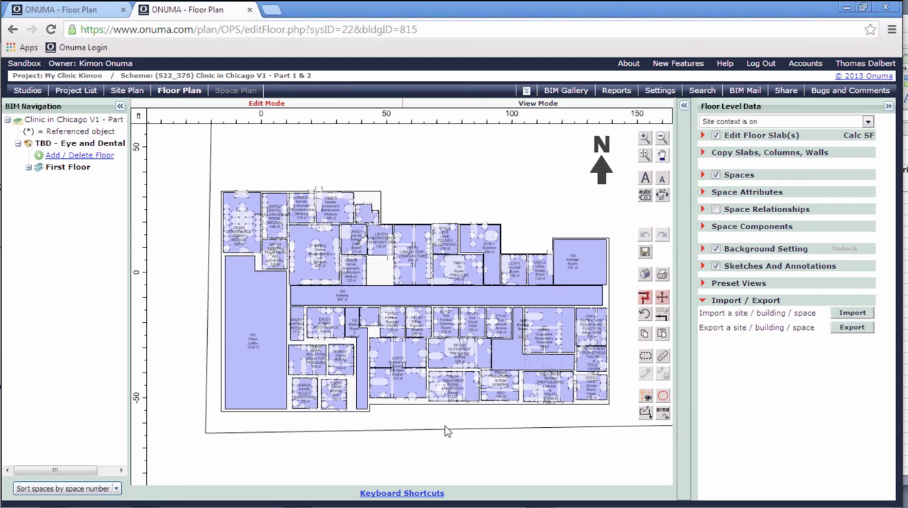
mouse_move(176, 113)
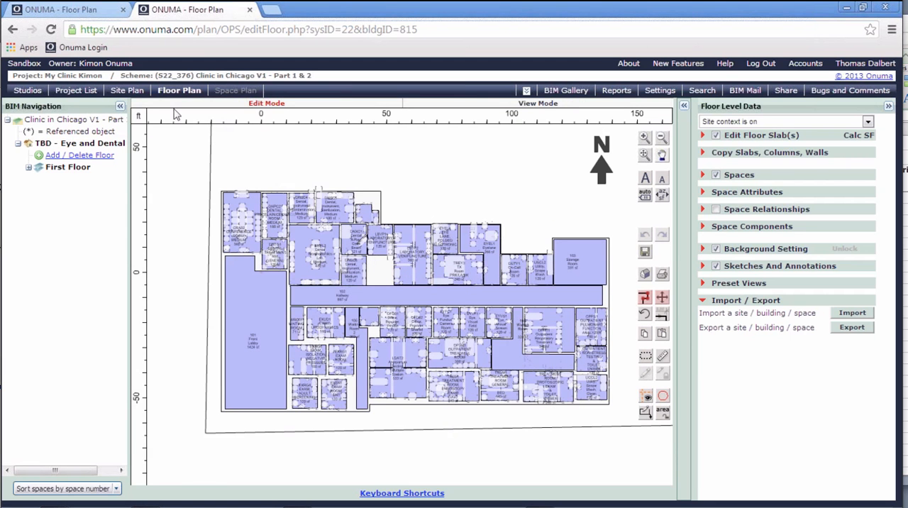
mouse_move(185, 268)
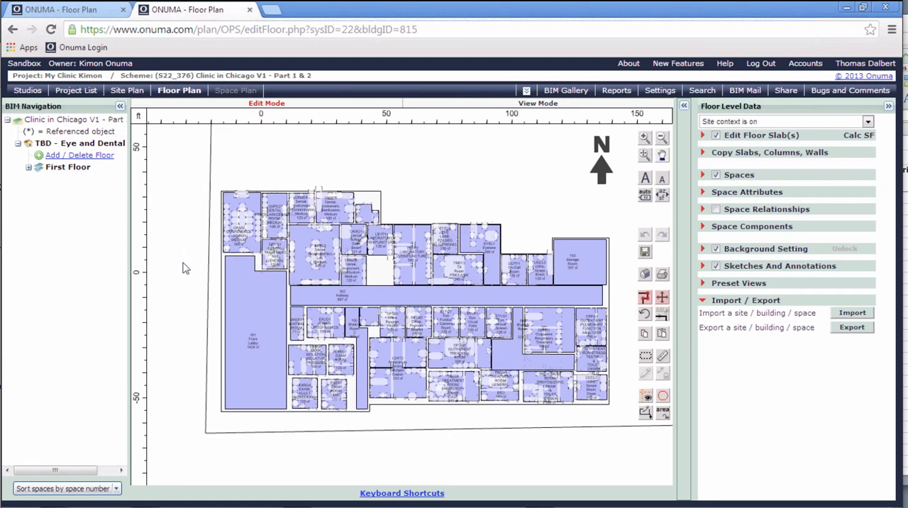
mouse_move(195, 272)
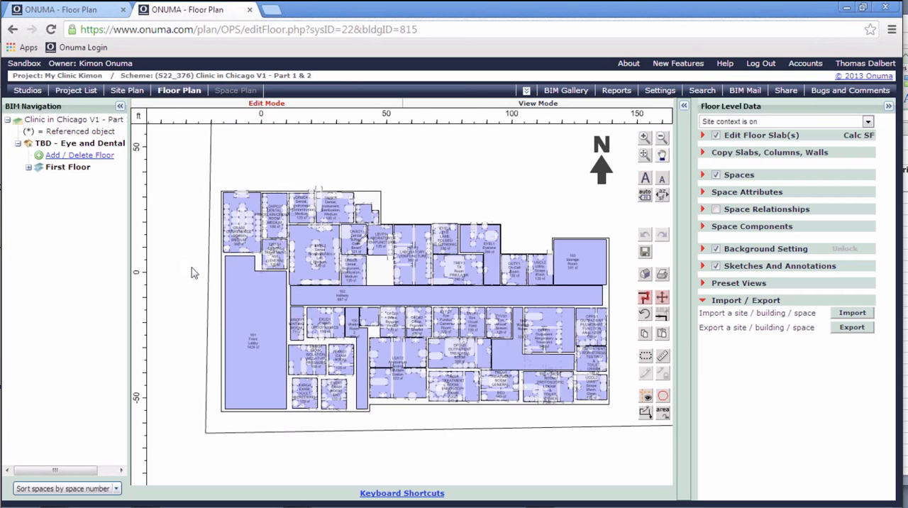
mouse_move(201, 281)
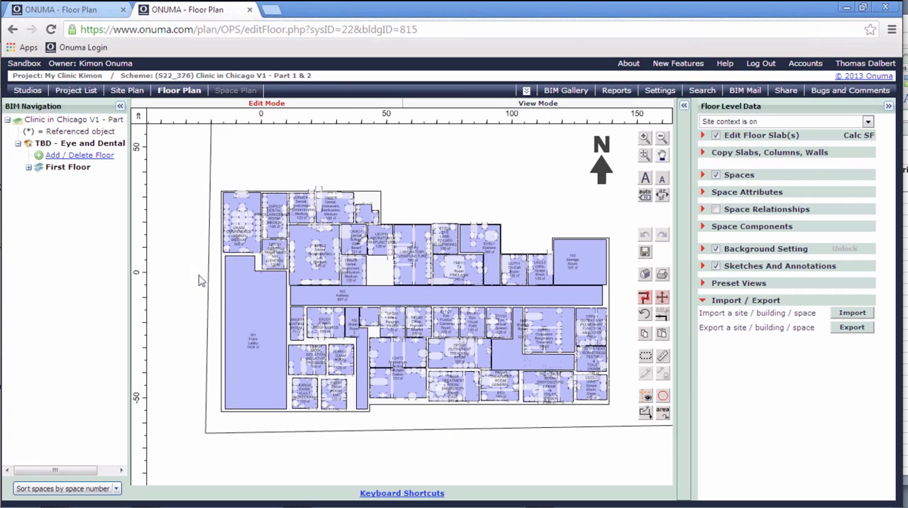
mouse_move(450, 173)
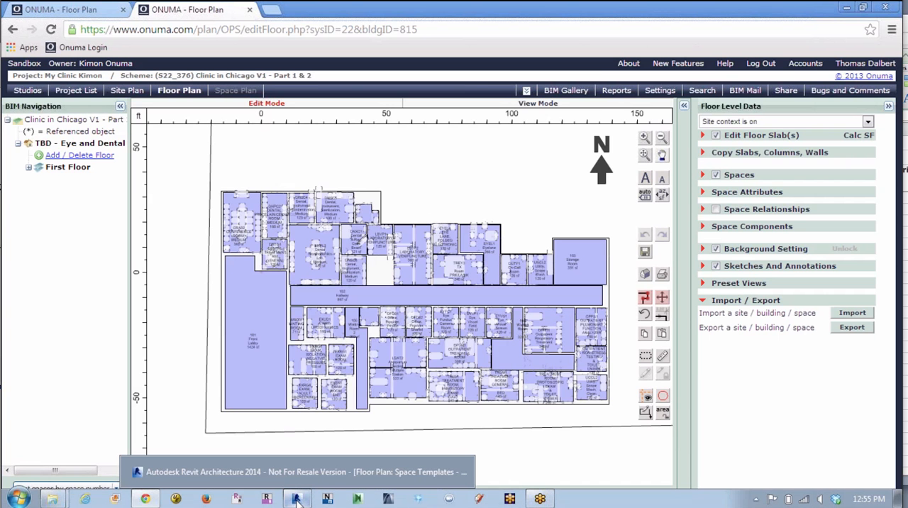
mouse_move(297, 496)
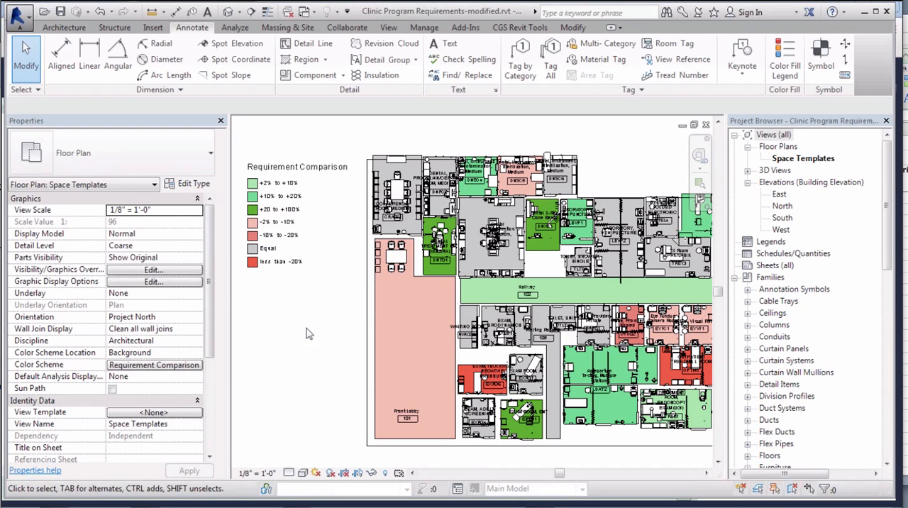
mouse_move(321, 310)
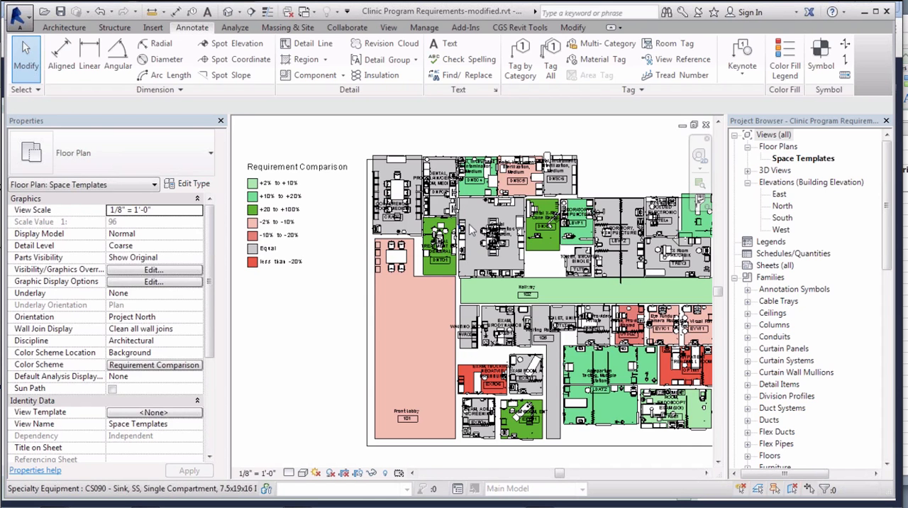
Select the M1801 Computer with Flat Panel Monitor equipment to show its properties
left_click(443, 227)
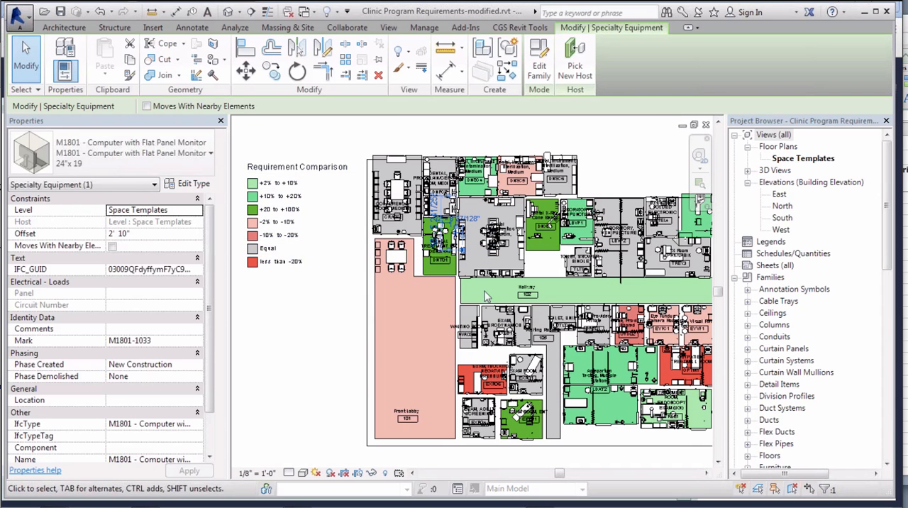
mouse_move(394, 125)
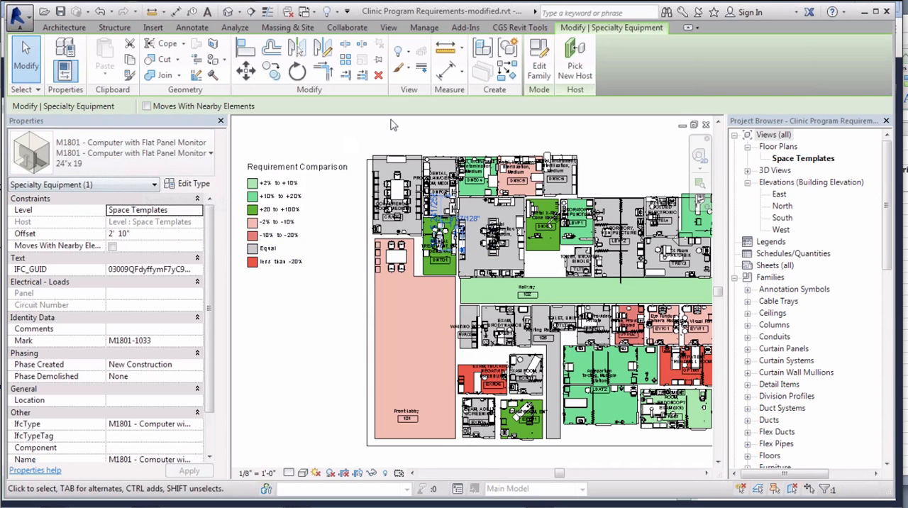
mouse_move(466, 27)
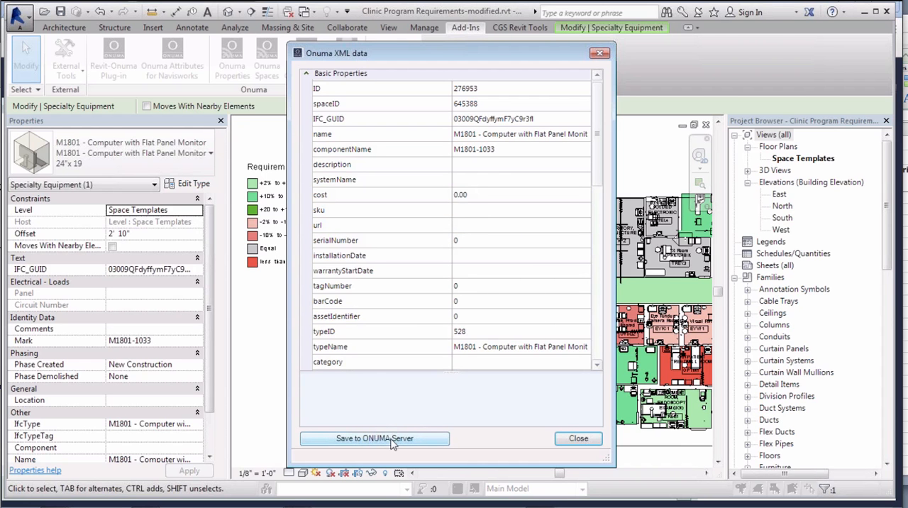
mouse_move(579, 438)
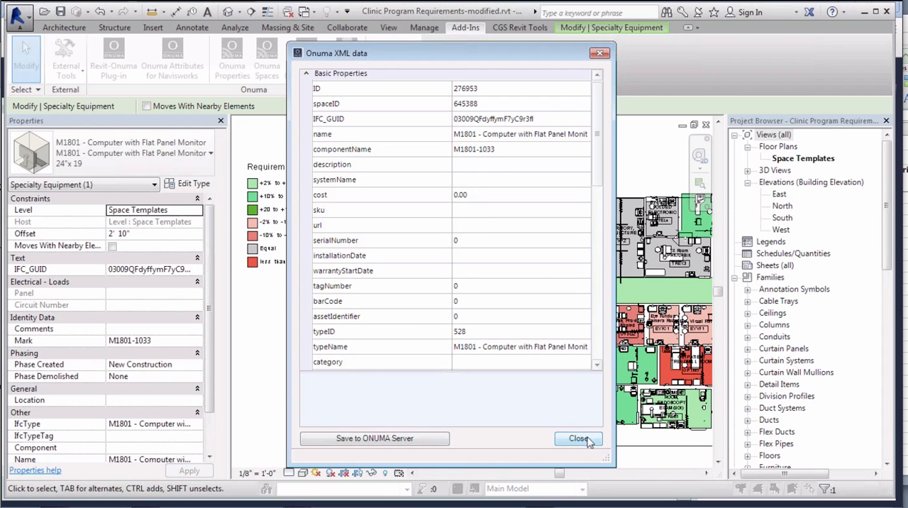
left_click(577, 438)
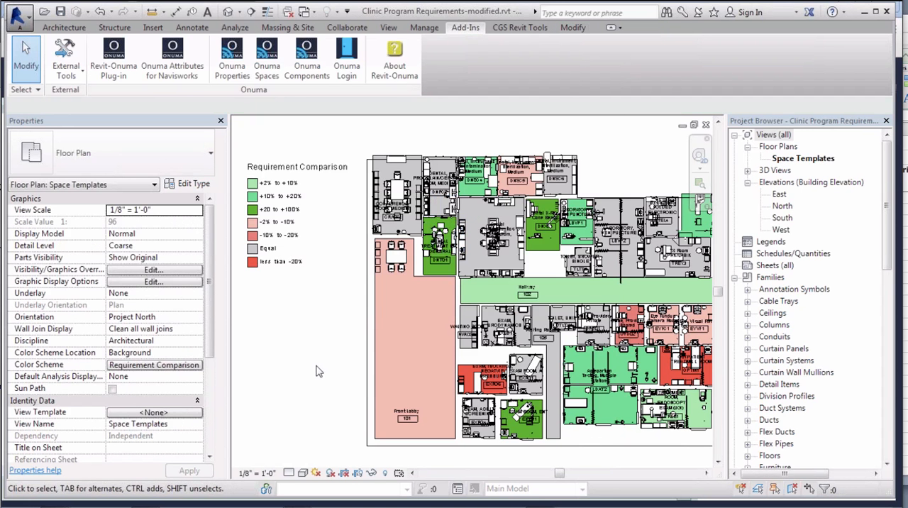
mouse_move(331, 337)
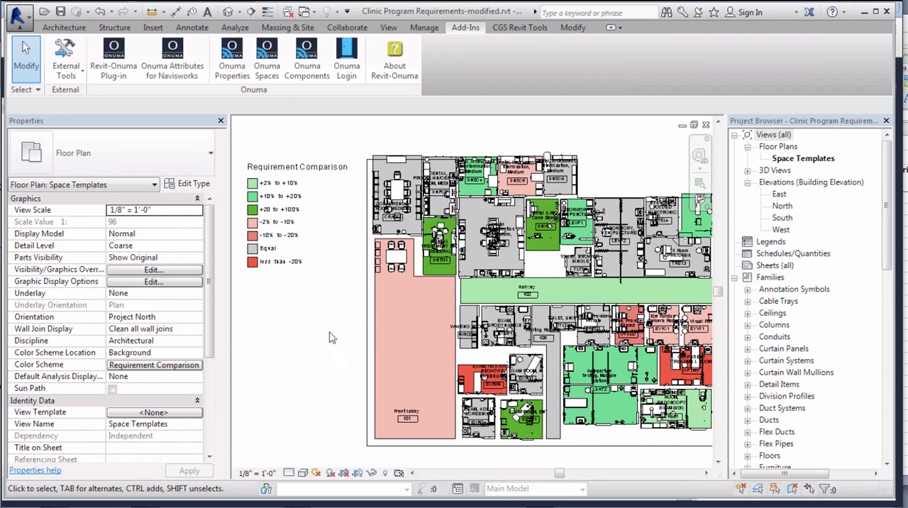
mouse_move(317, 307)
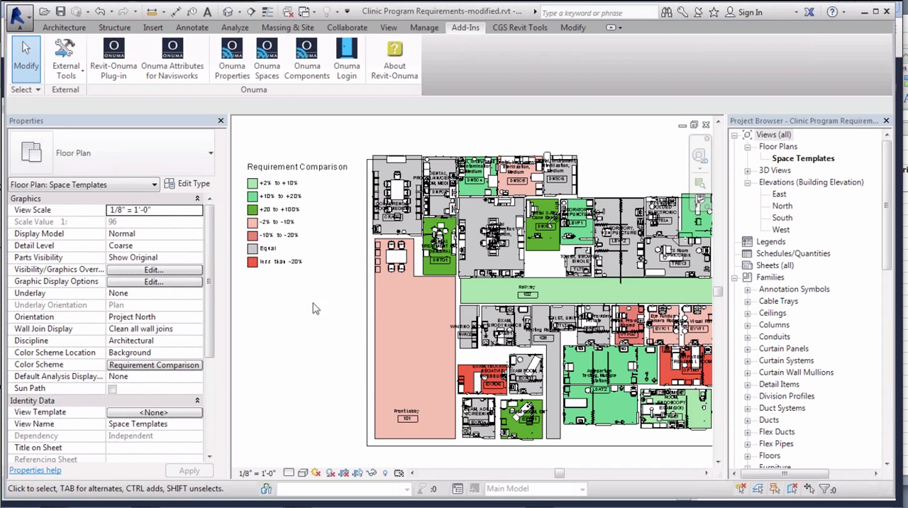
mouse_move(305, 306)
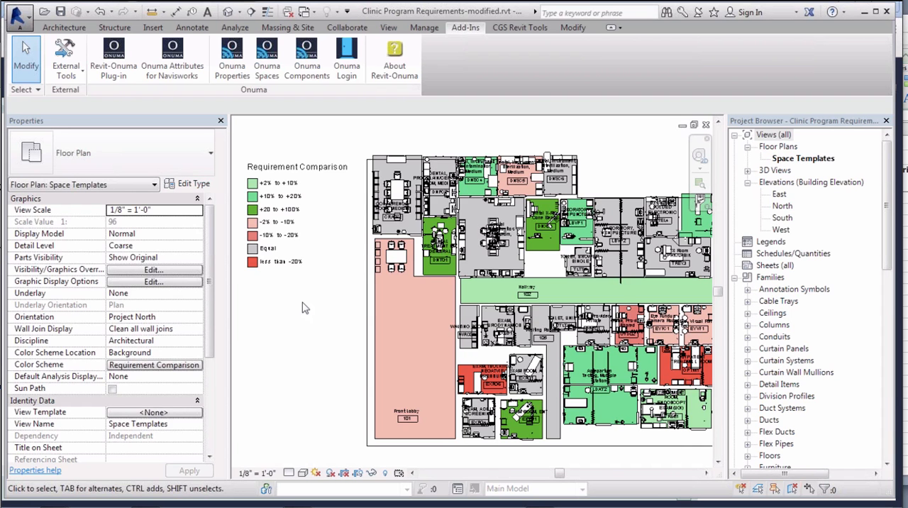
mouse_move(309, 324)
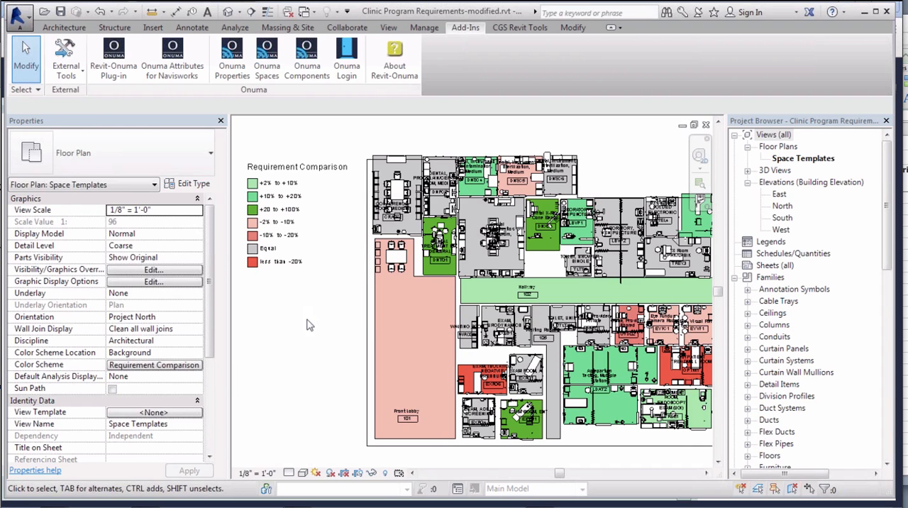
mouse_move(354, 110)
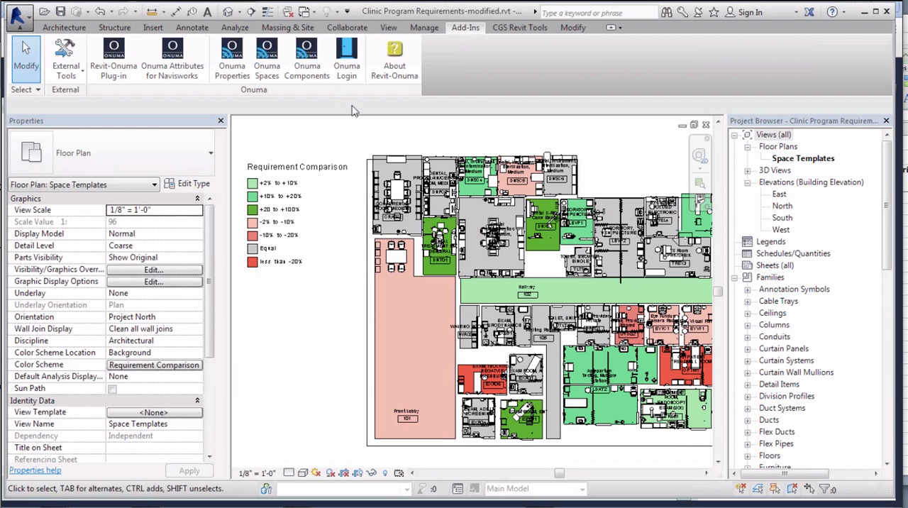
mouse_move(307, 64)
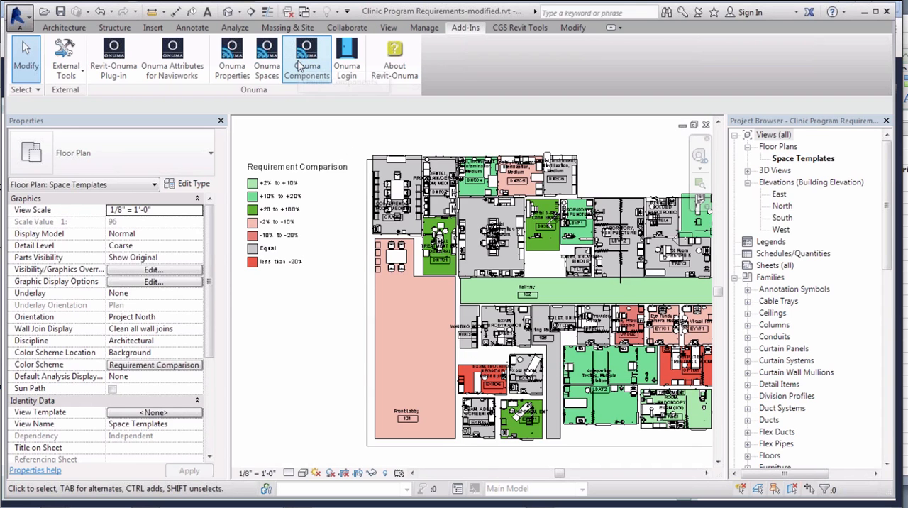
Open the Onuma Components comparison and scroll down to the red -1 and blue 1 rows
left_click(305, 57)
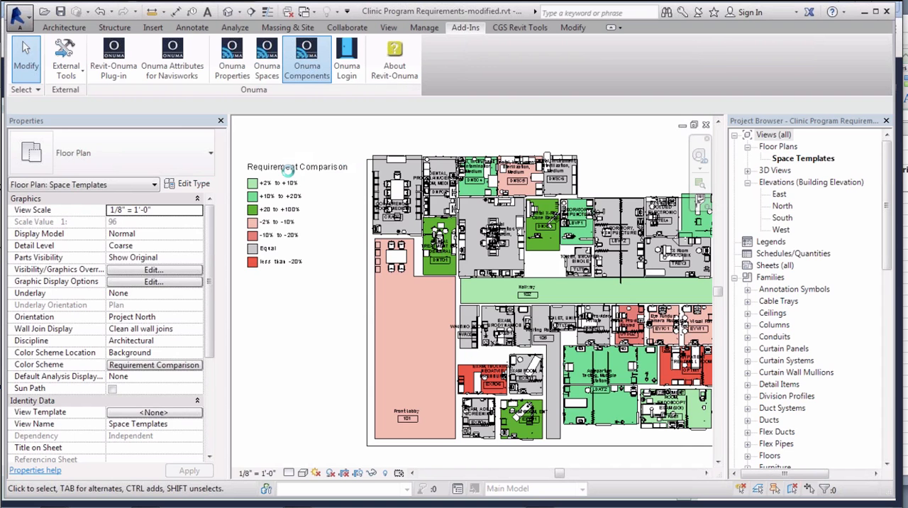
left_click(305, 55)
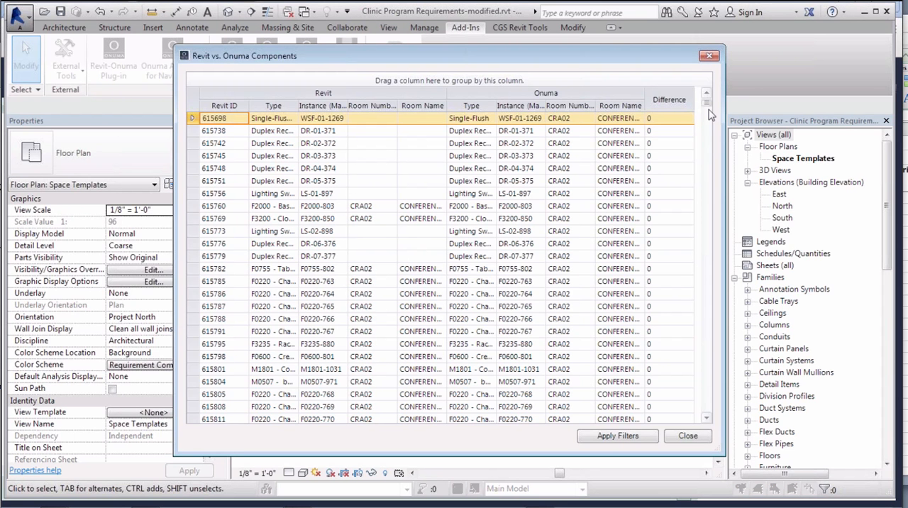
scroll("down", 3)
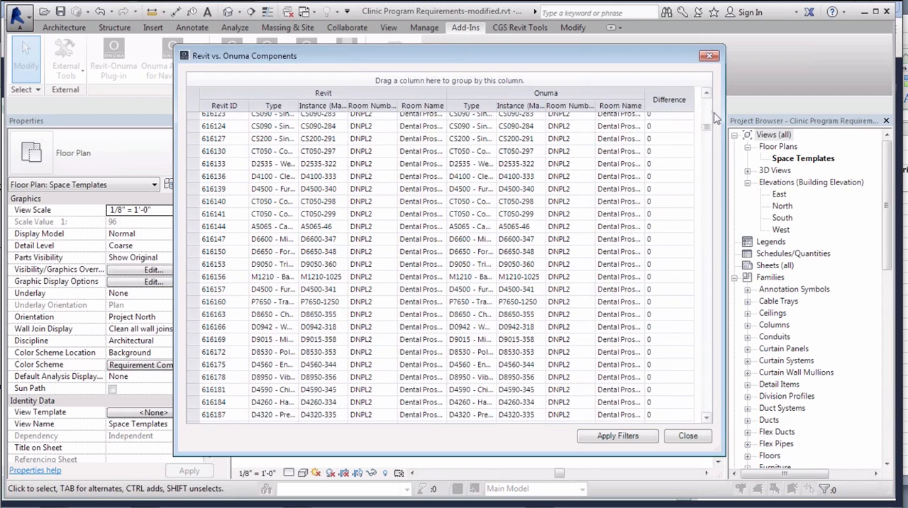
scroll("down", 3)
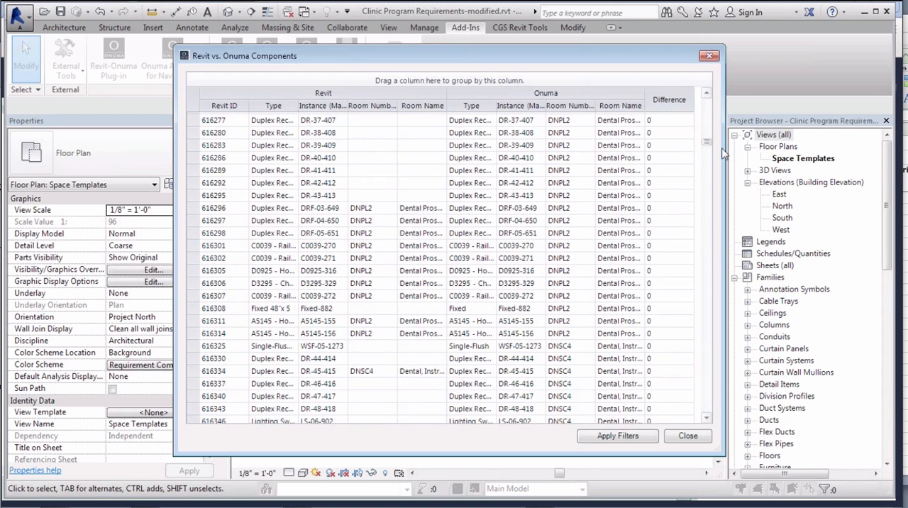
scroll("down", 3)
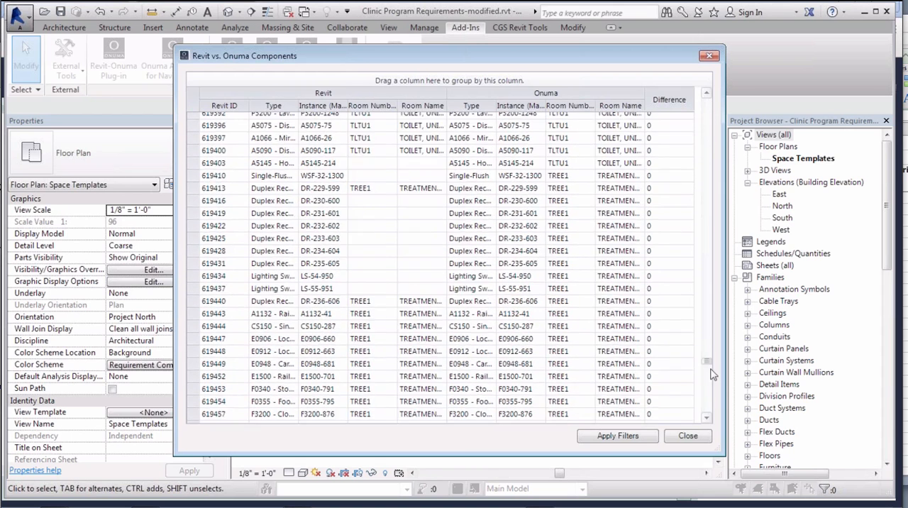
scroll("down", 3)
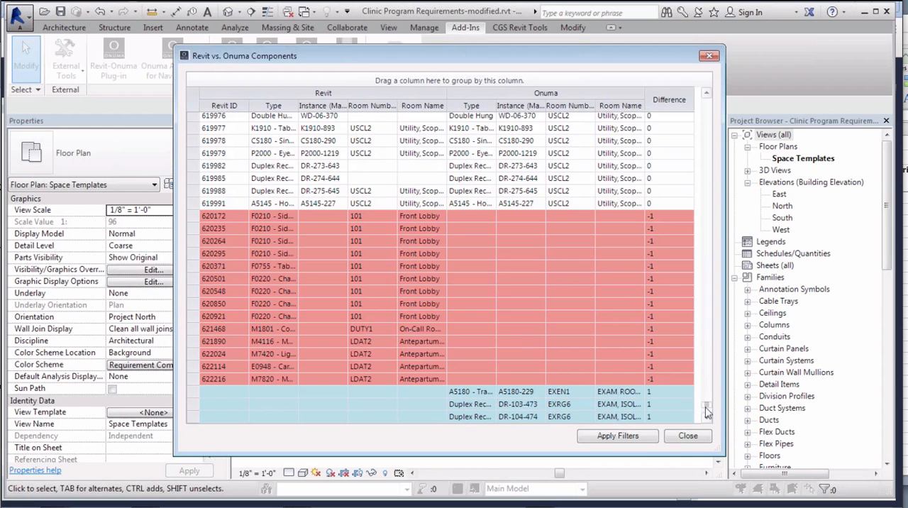
scroll("down", 3)
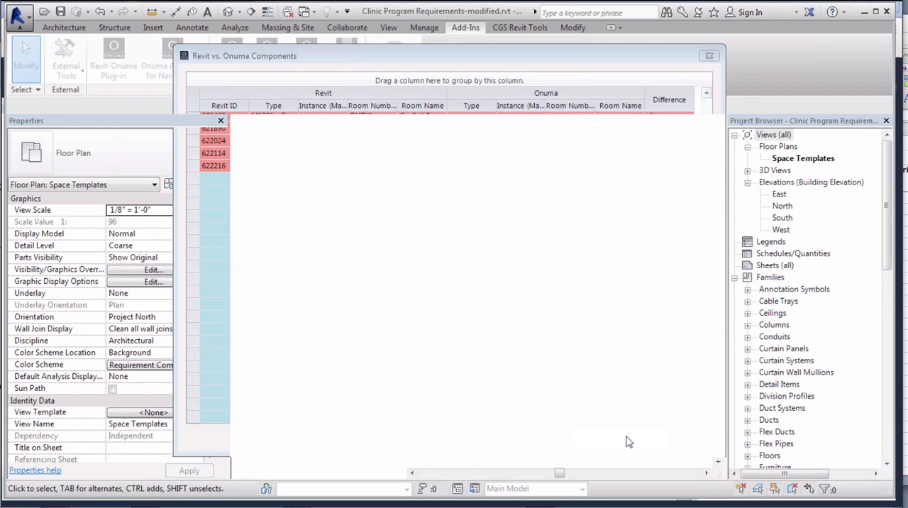
Close the component comparison and select the Requirement Comparison colour fill legend in the plan
left_click(708, 55)
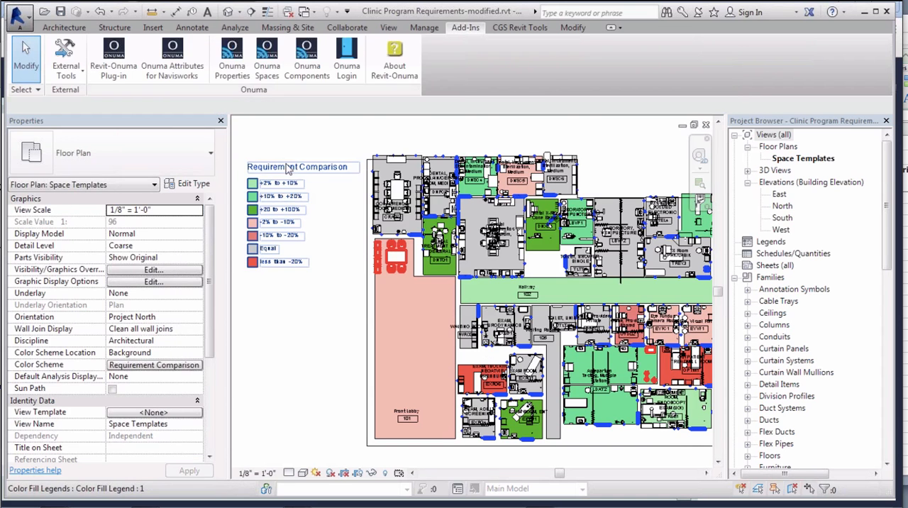
left_click(298, 166)
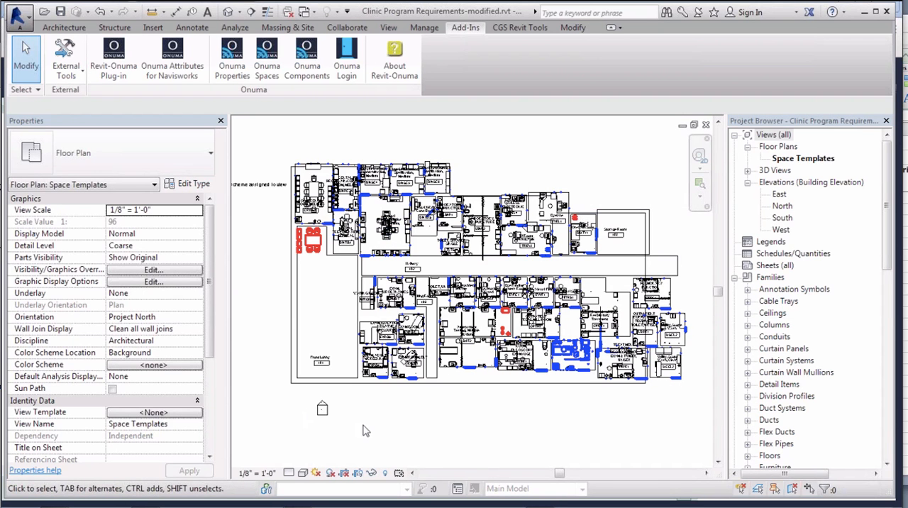
mouse_move(454, 407)
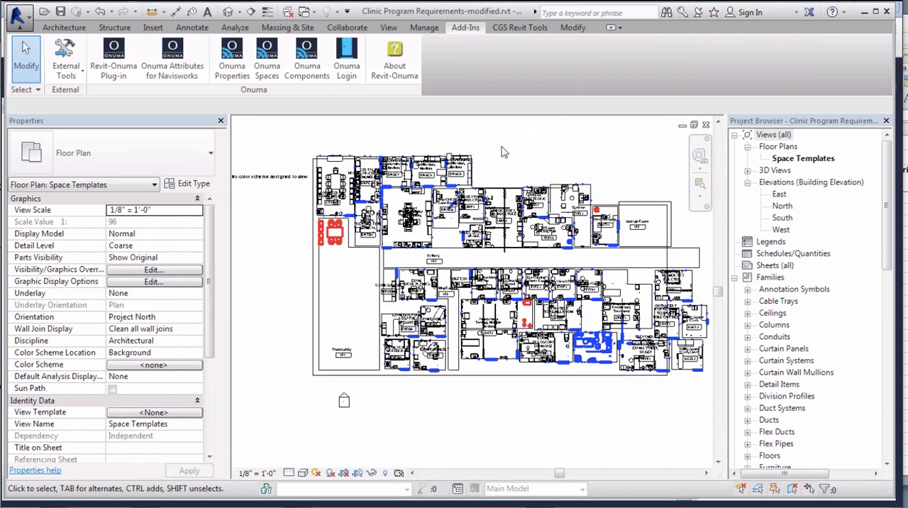
mouse_move(313, 138)
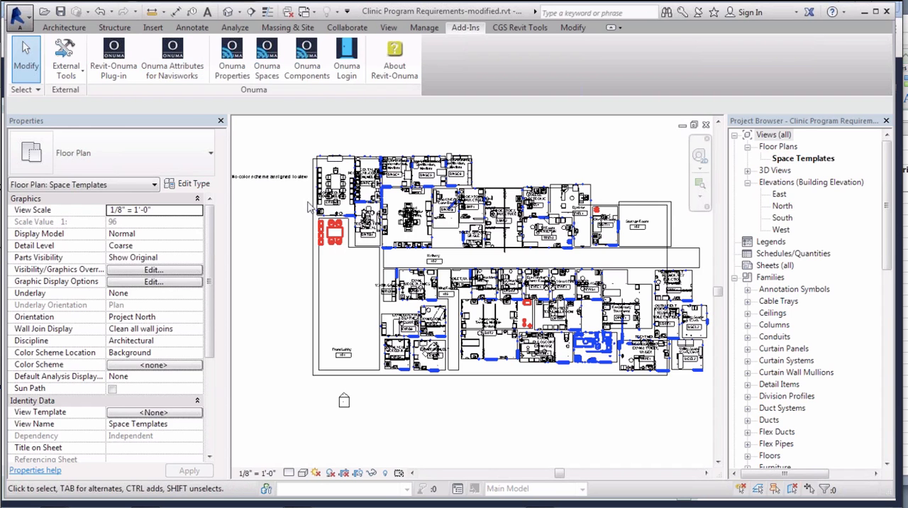
mouse_move(300, 210)
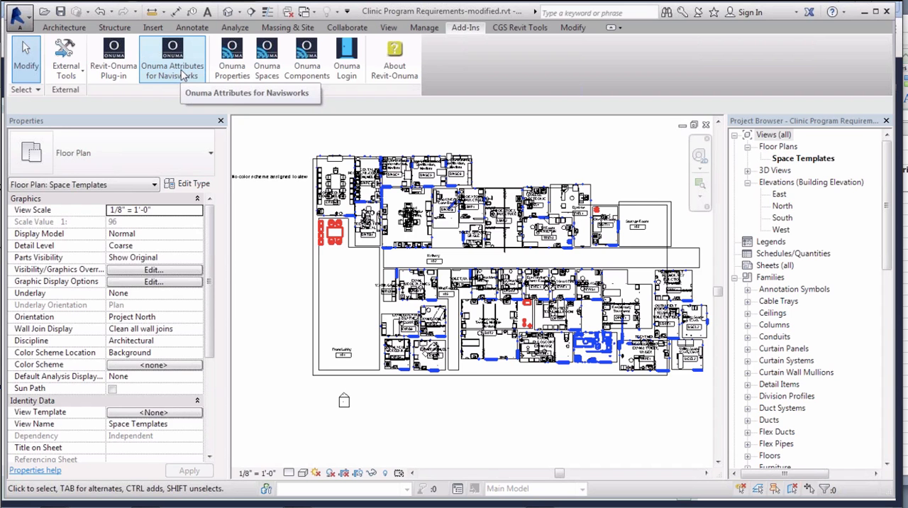
mouse_move(292, 145)
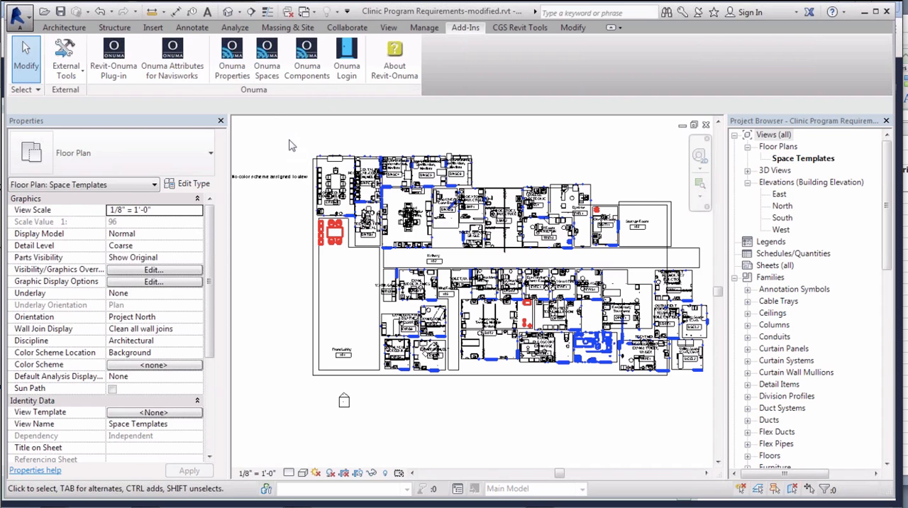
mouse_move(289, 146)
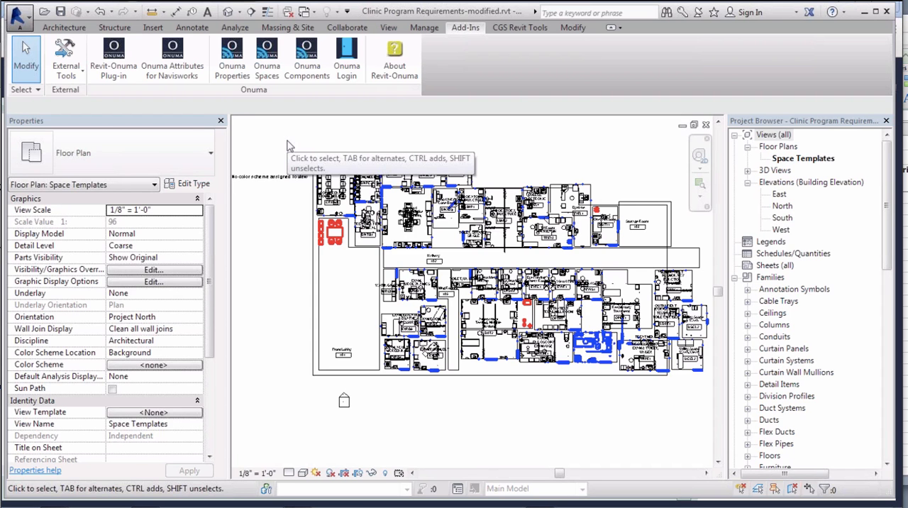
mouse_move(291, 145)
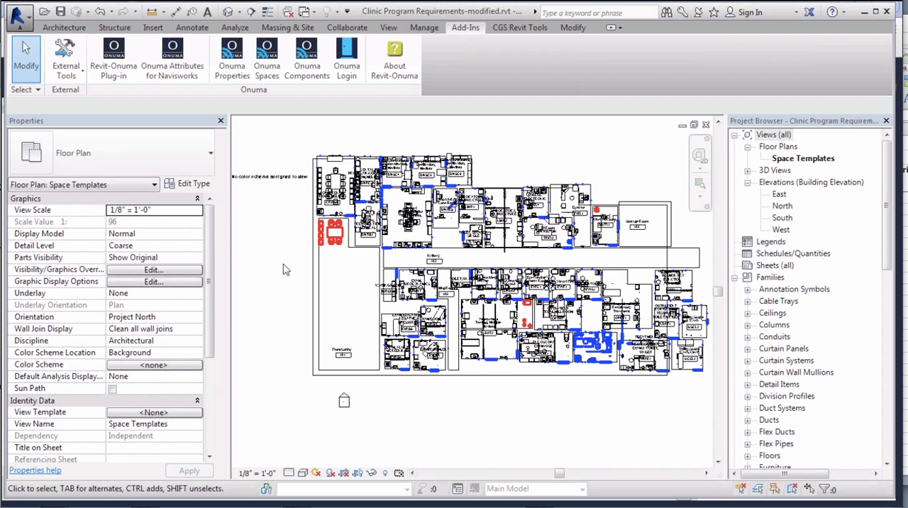
mouse_move(241, 223)
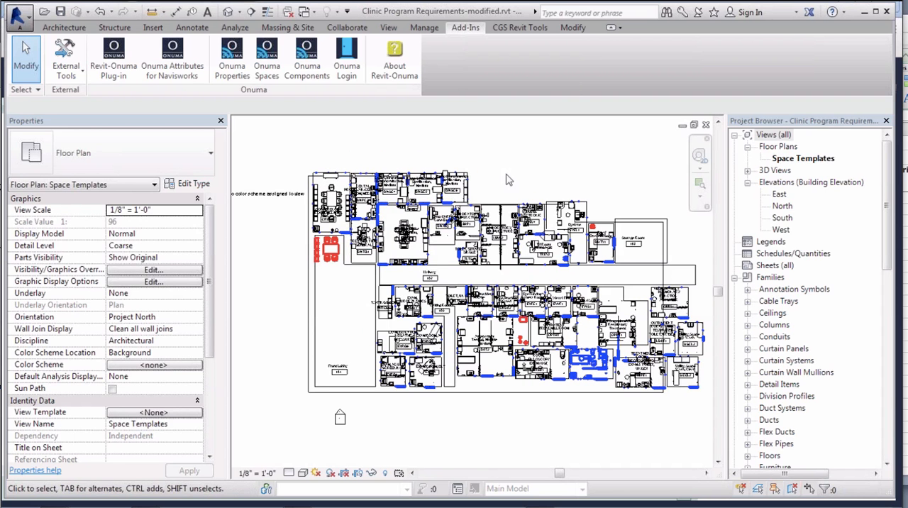
mouse_move(528, 104)
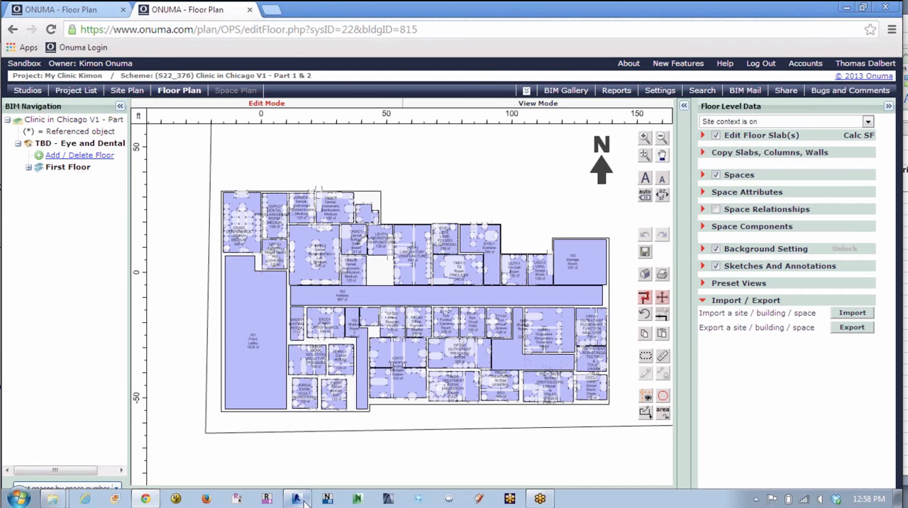
Switch back to the Revit clinic model and open its colour fill legend's scheme for editing
left_click(298, 496)
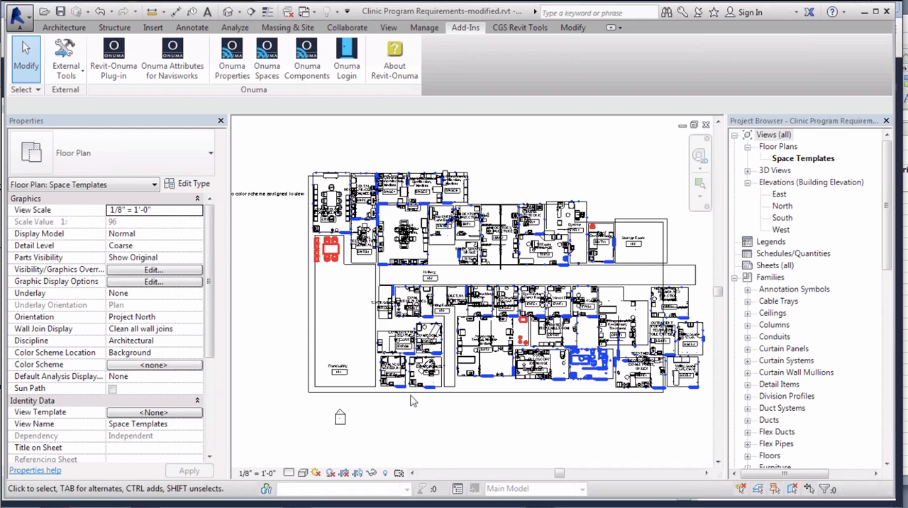
left_click(276, 194)
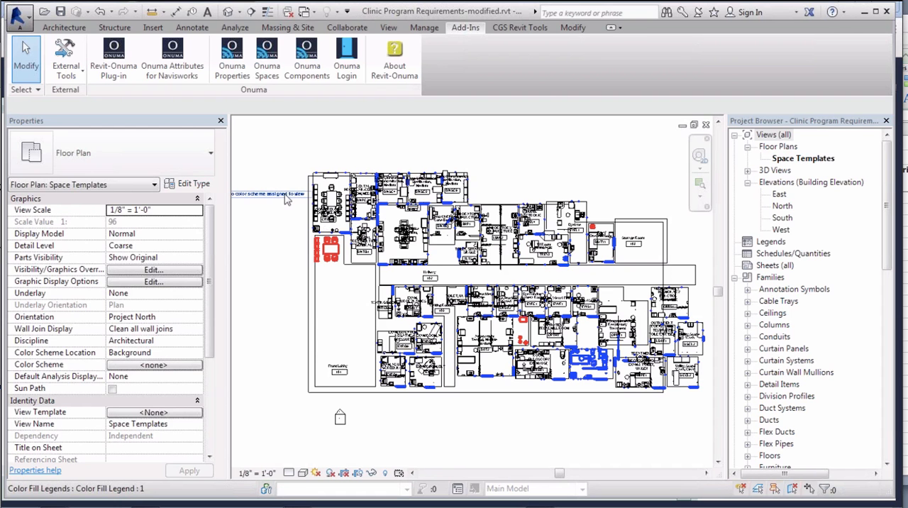
left_click(272, 193)
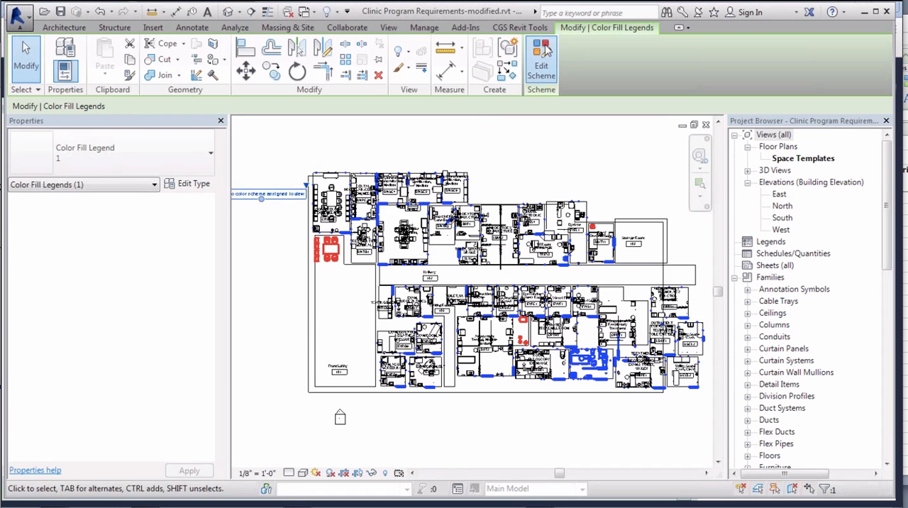
left_click(541, 61)
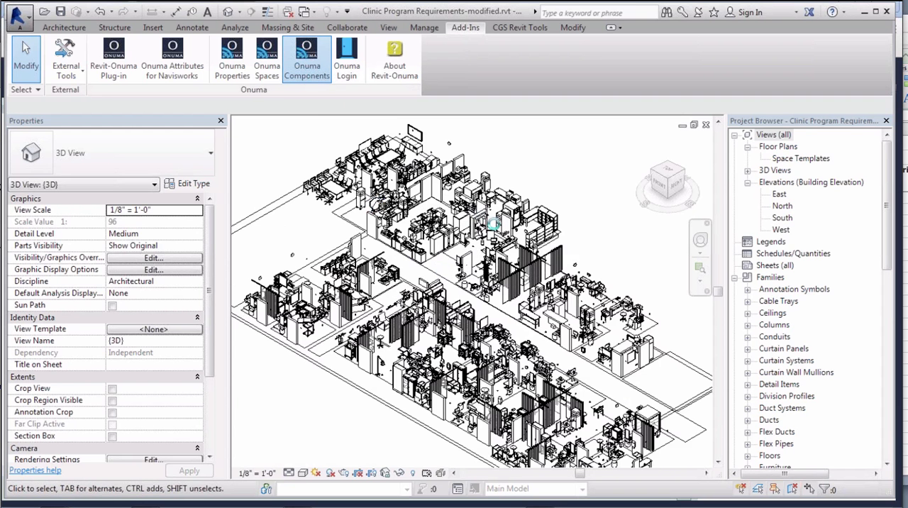
mouse_move(507, 239)
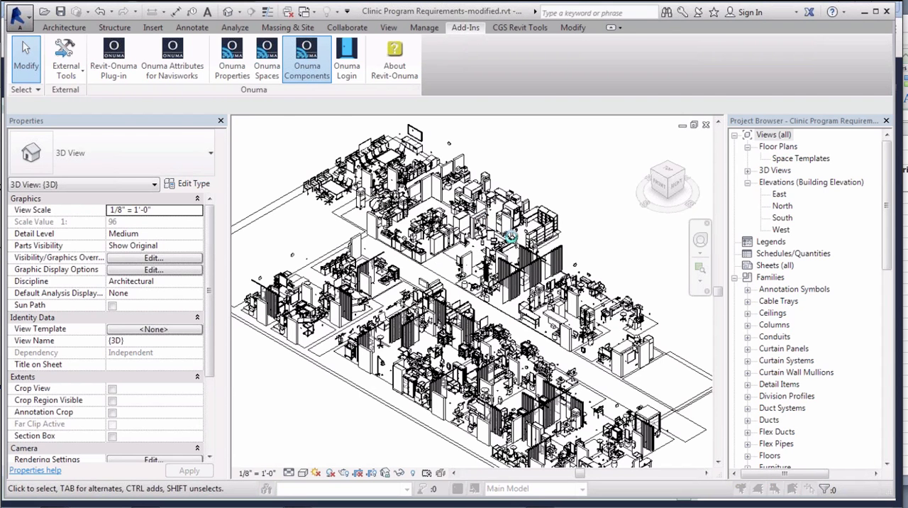
Apply the Onuma Components filters so differing equipment is highlighted in blue in the 3D view
left_click(306, 56)
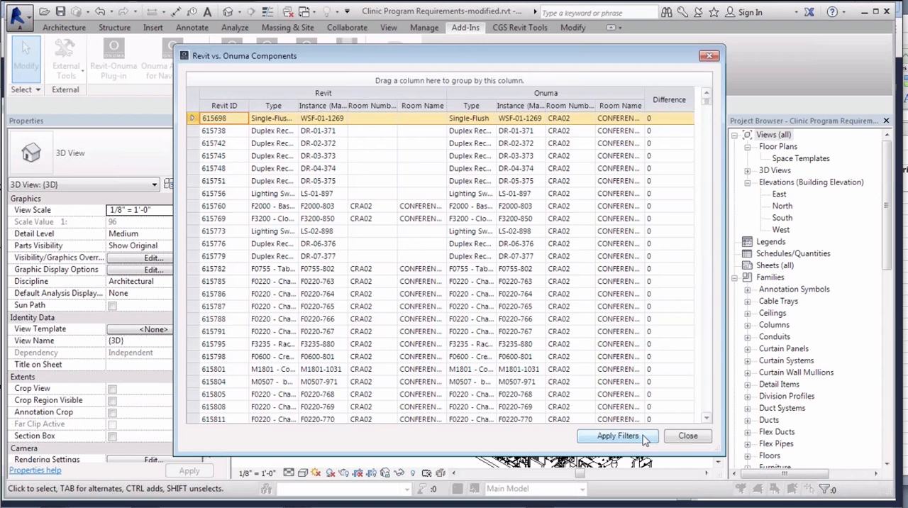
left_click(688, 436)
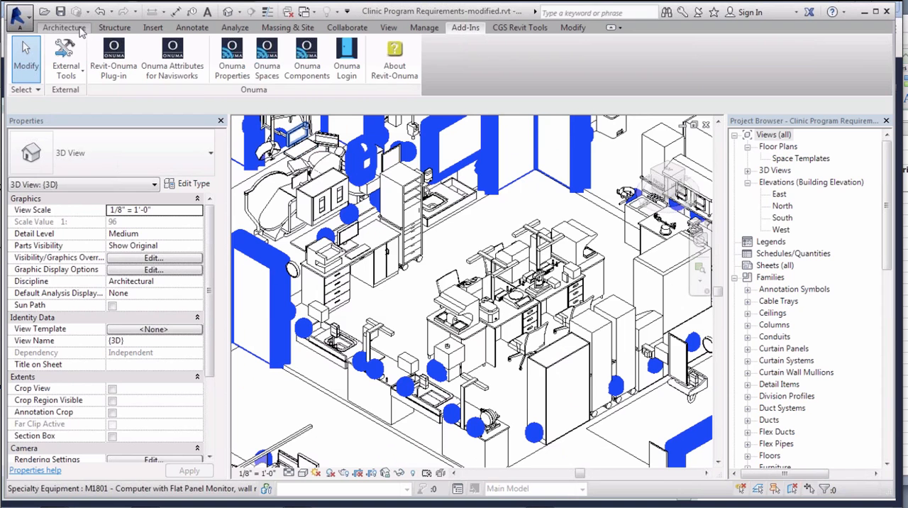
left_click(191, 27)
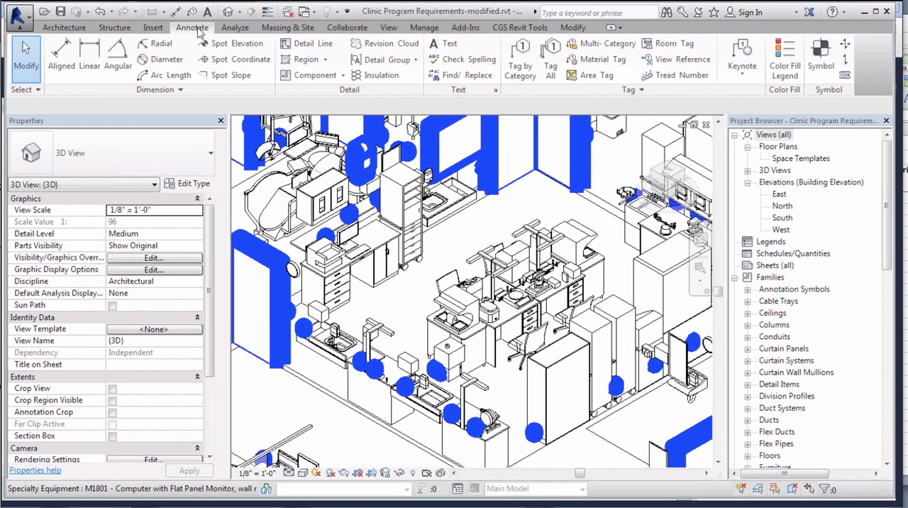